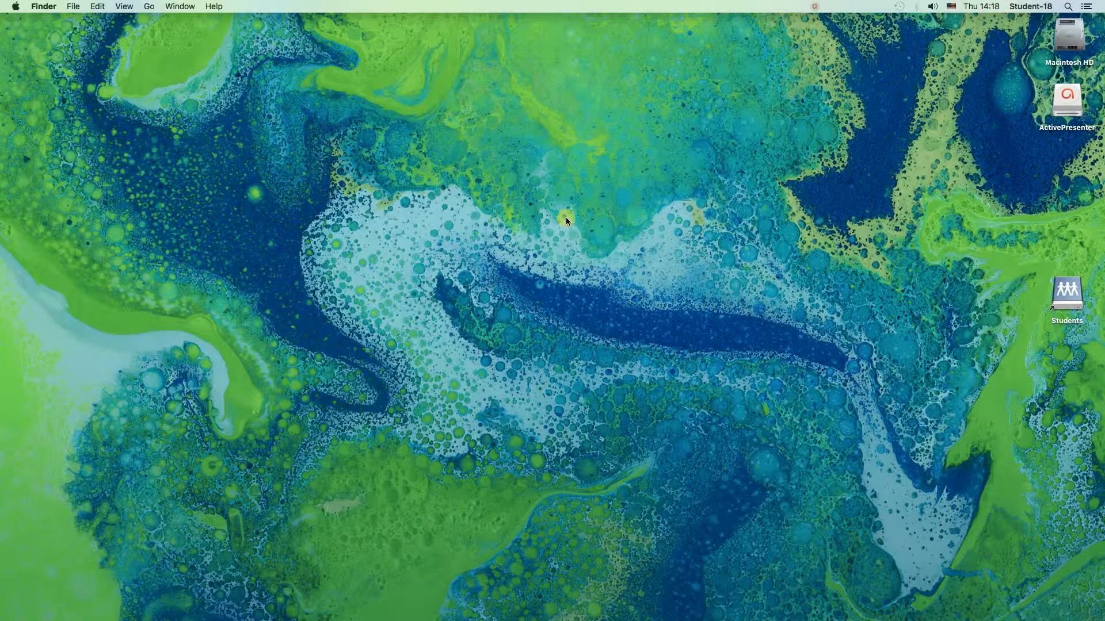
mouse_move(788, 391)
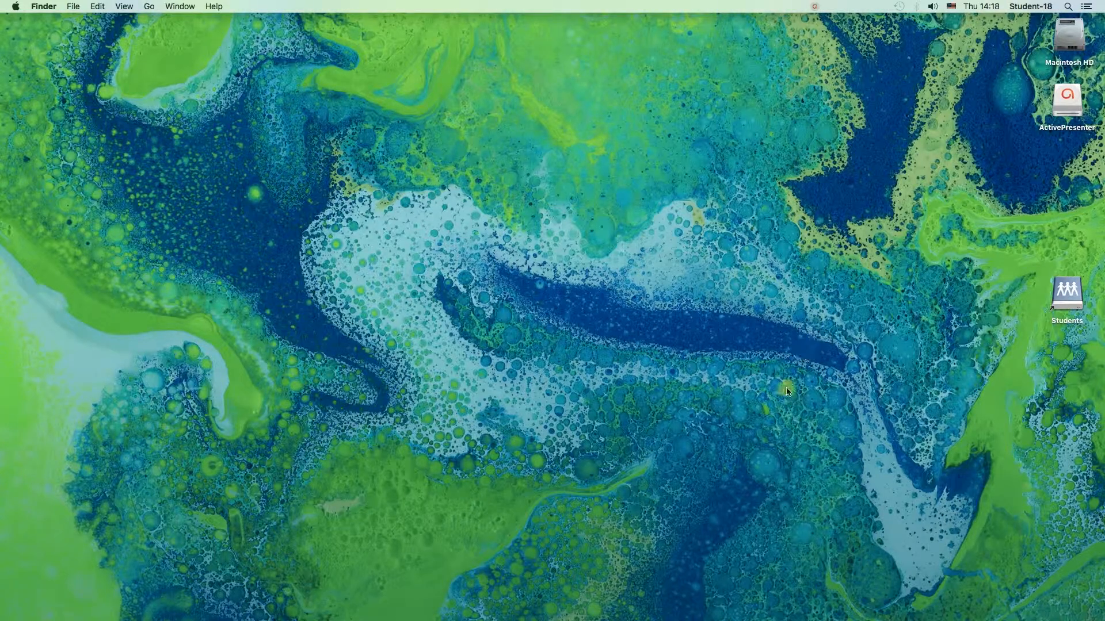
mouse_move(713, 582)
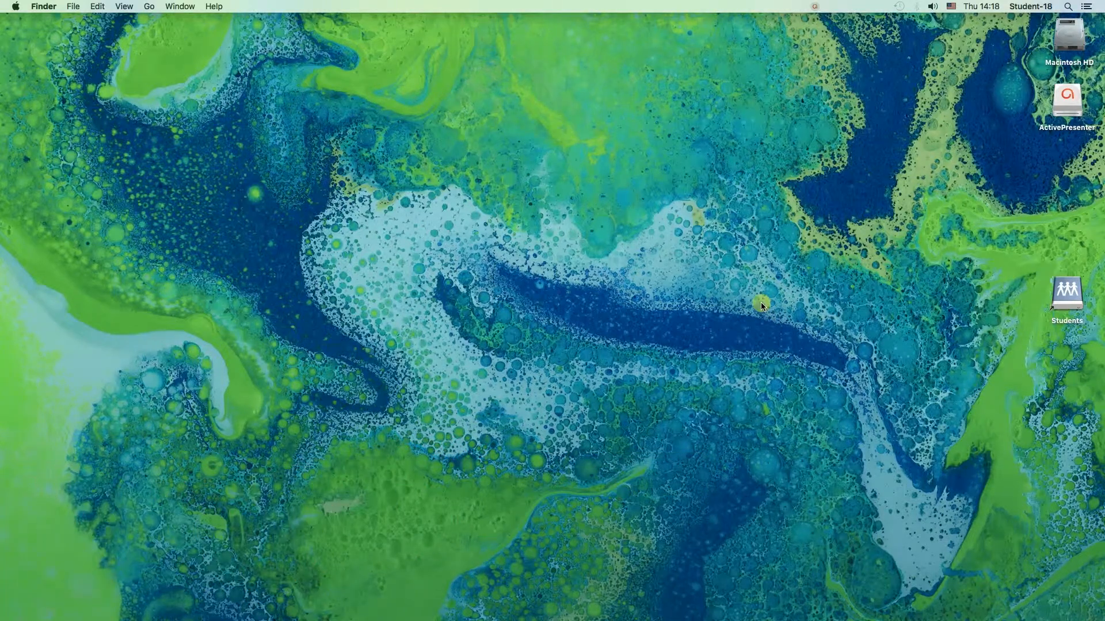
mouse_move(1018, 29)
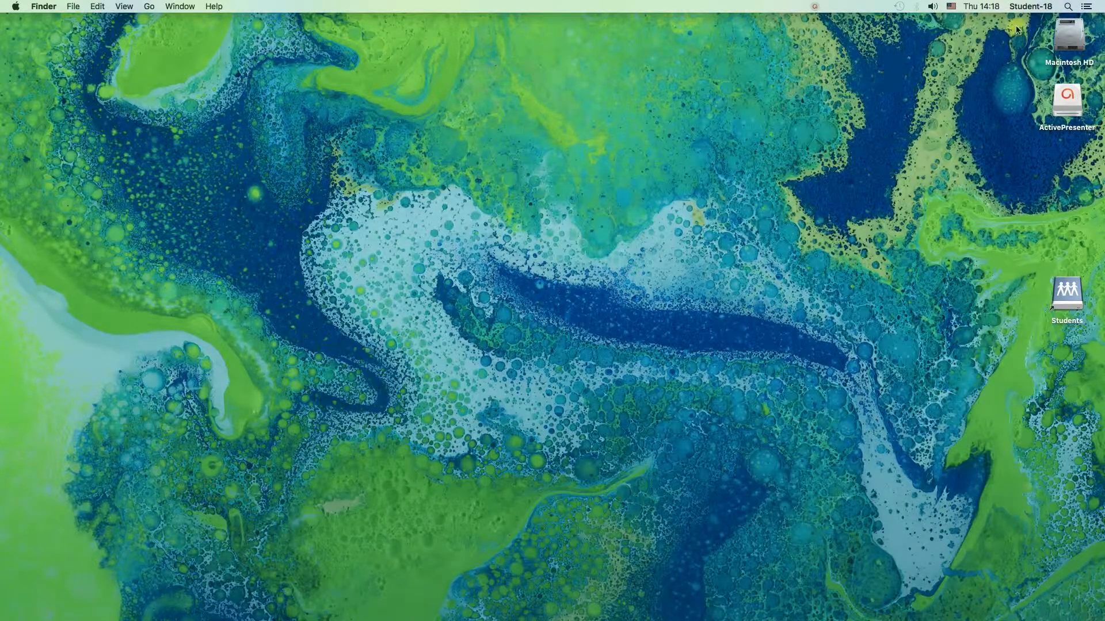
- Search Spotlight for 'quickTime Player' to launch QuickTime Player
click(1068, 6)
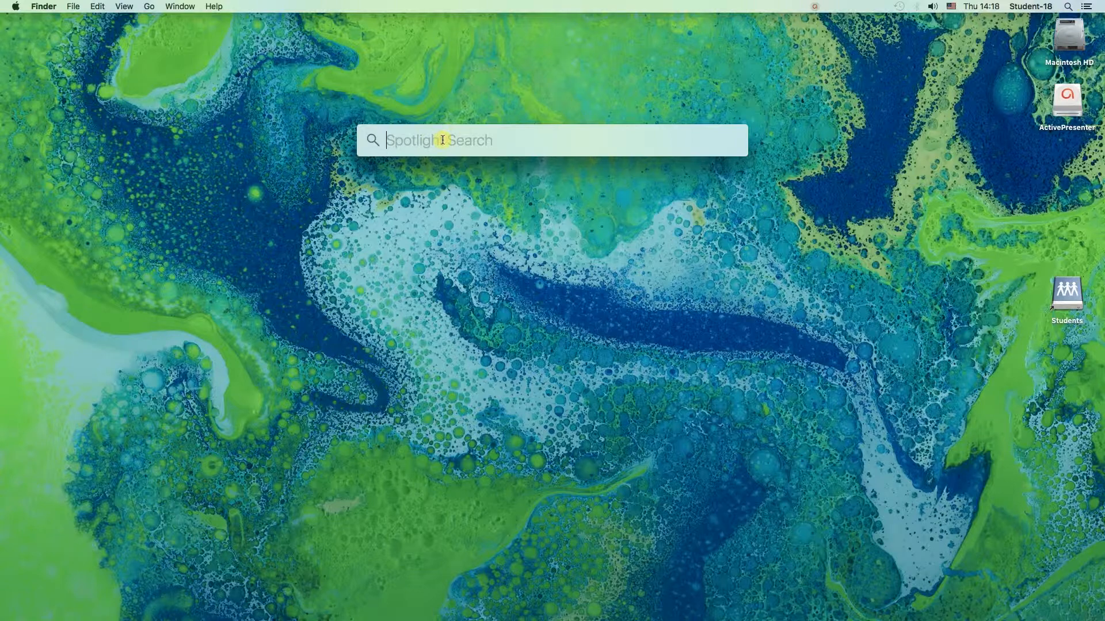
text(quickTime Player)
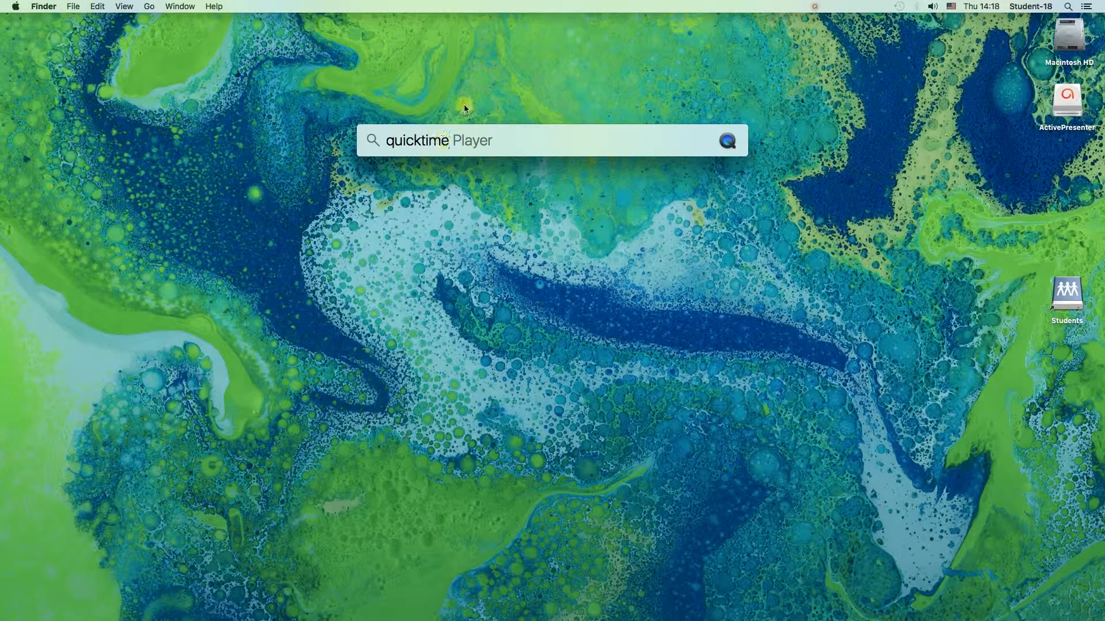
mouse_move(669, 140)
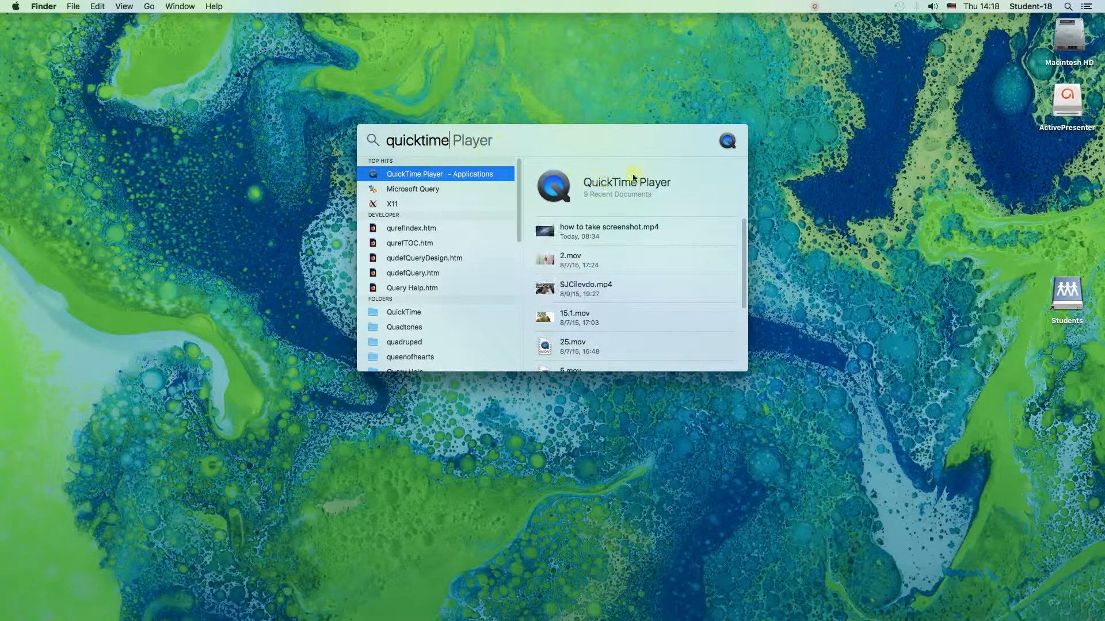
mouse_move(625, 205)
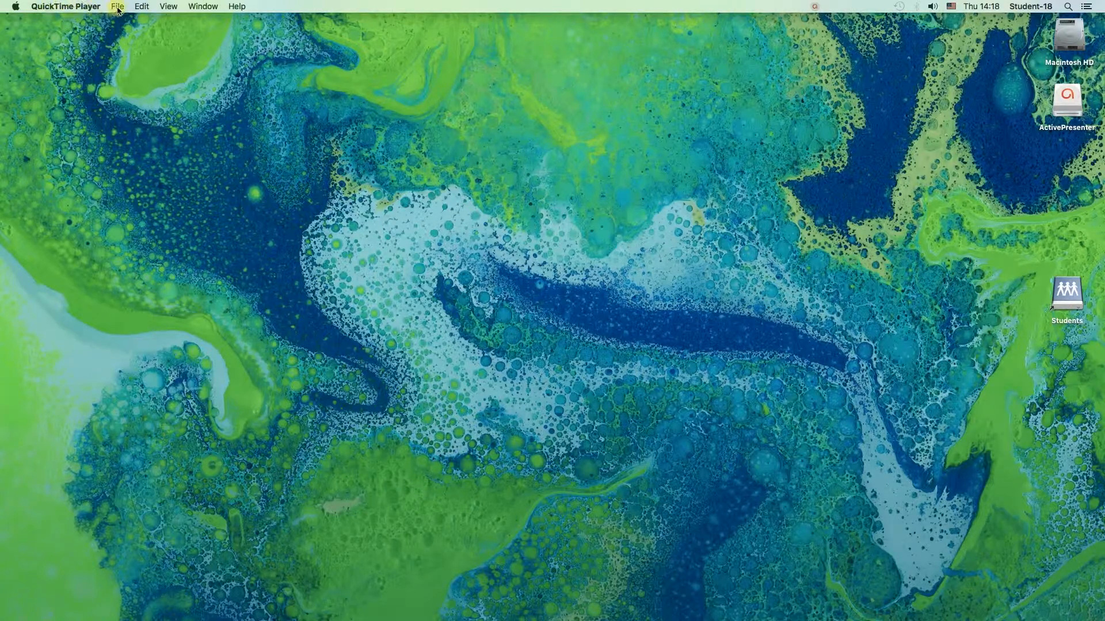
- Start a new screen recording session, reposition its panel, and choose the microphone option
click(117, 6)
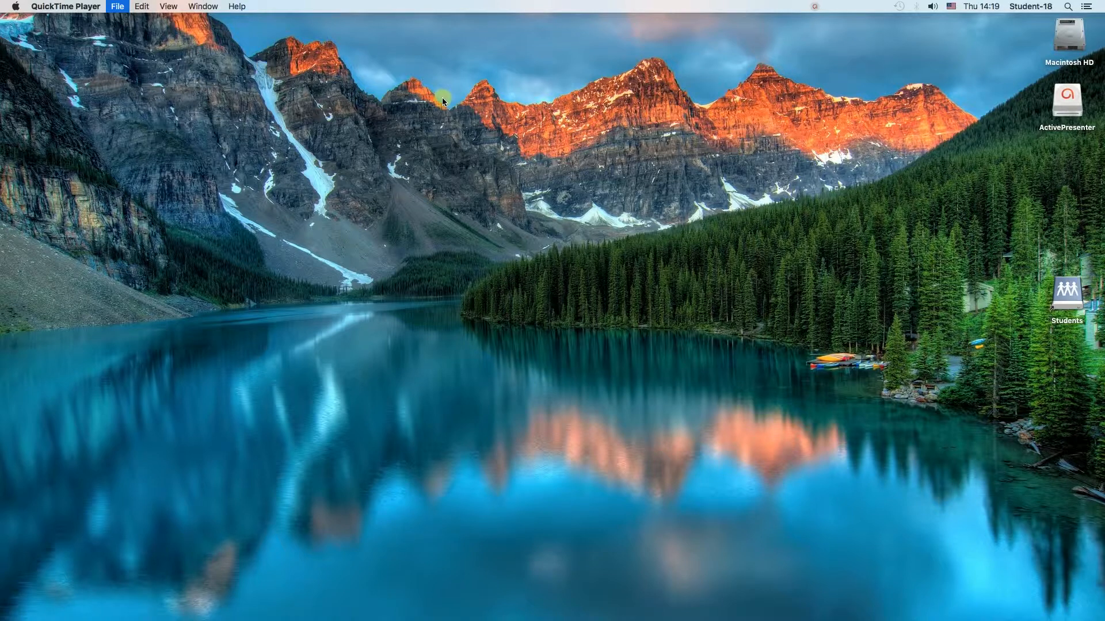
click(117, 6)
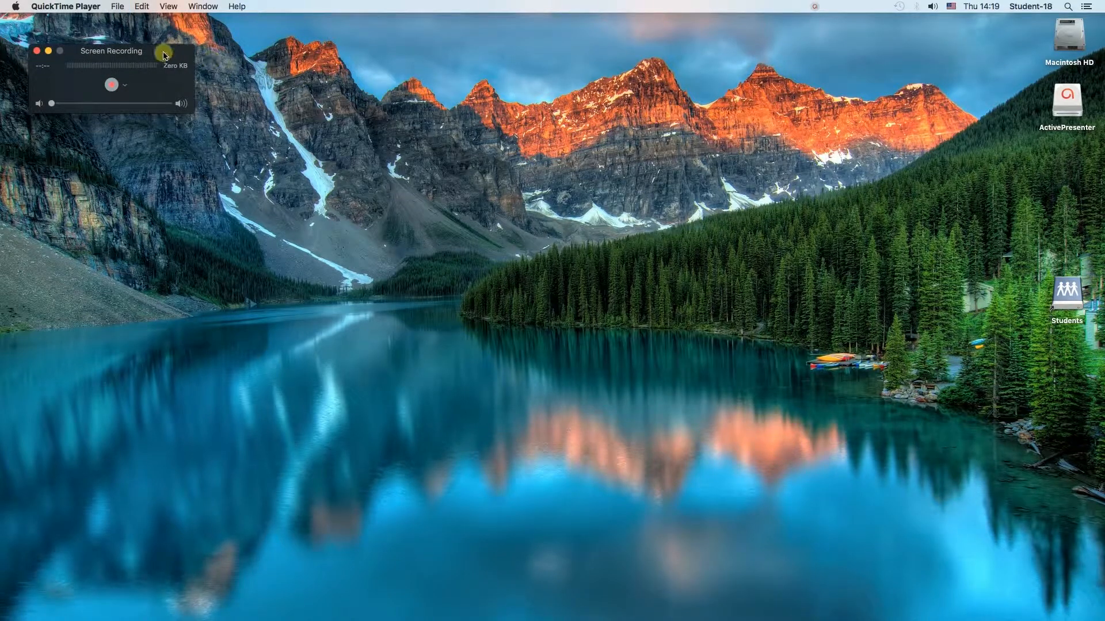
drag(110, 50, 144, 58)
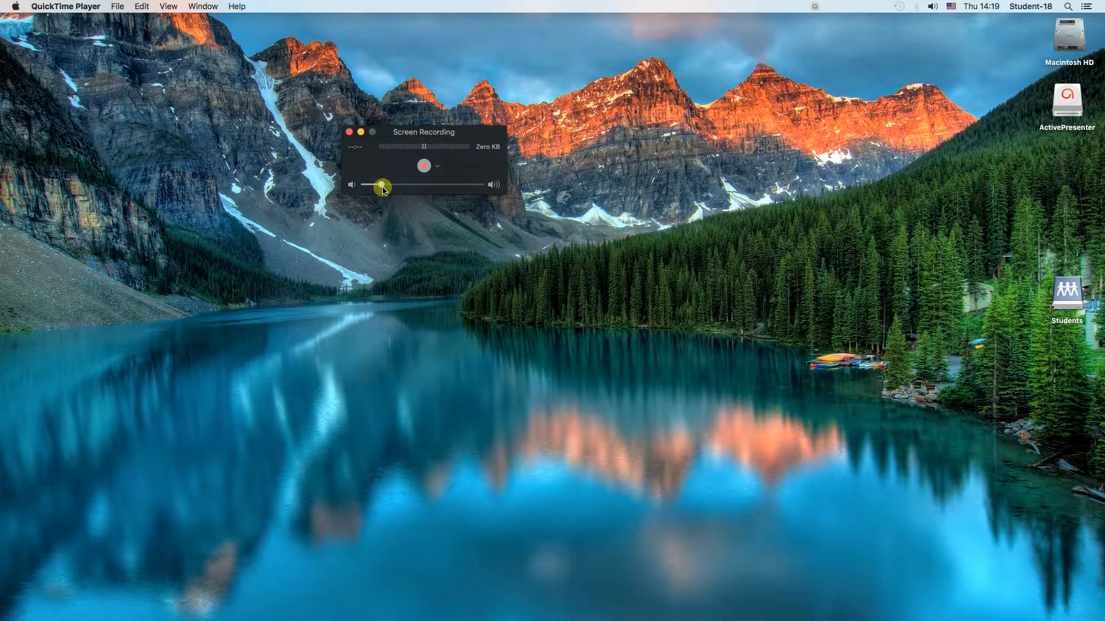
click(437, 166)
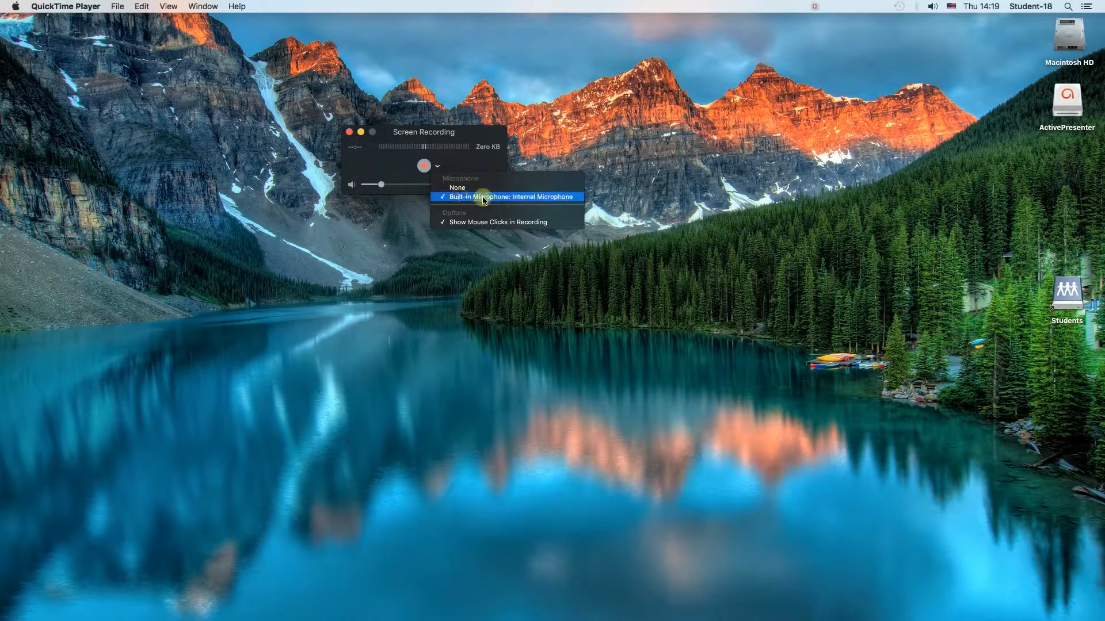
mouse_move(494, 222)
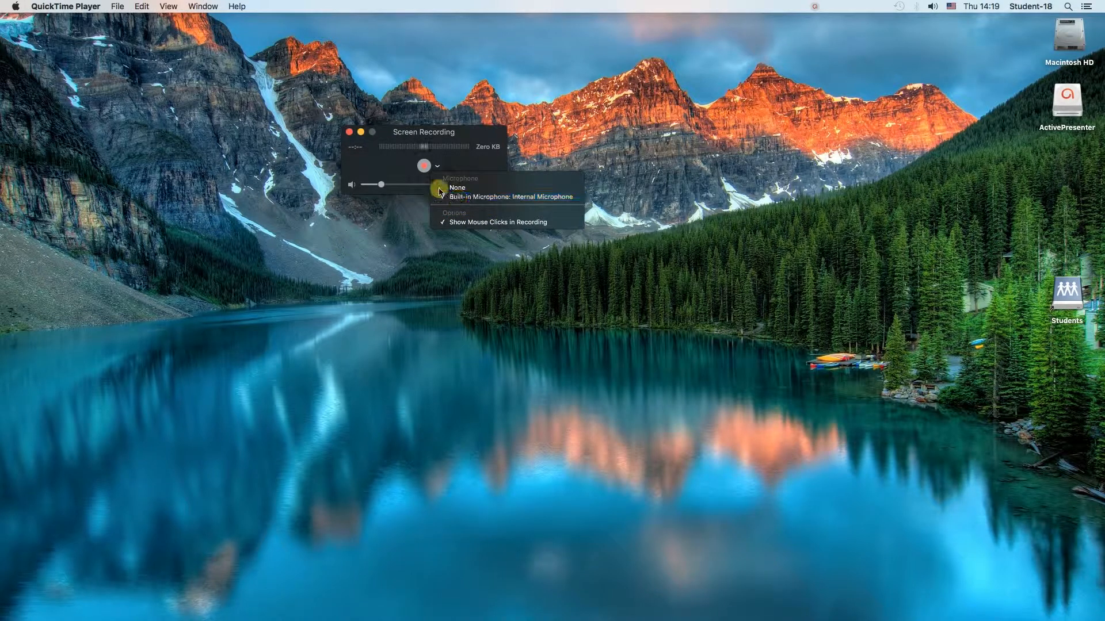
click(456, 188)
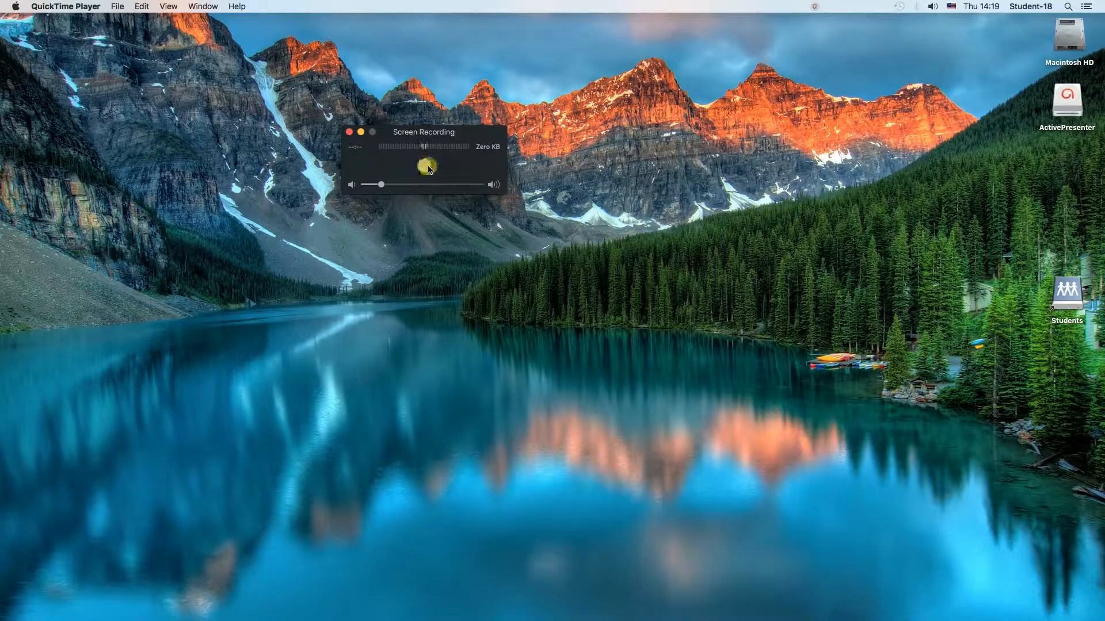
- Press record and click the screen to capture the entire screen
click(427, 168)
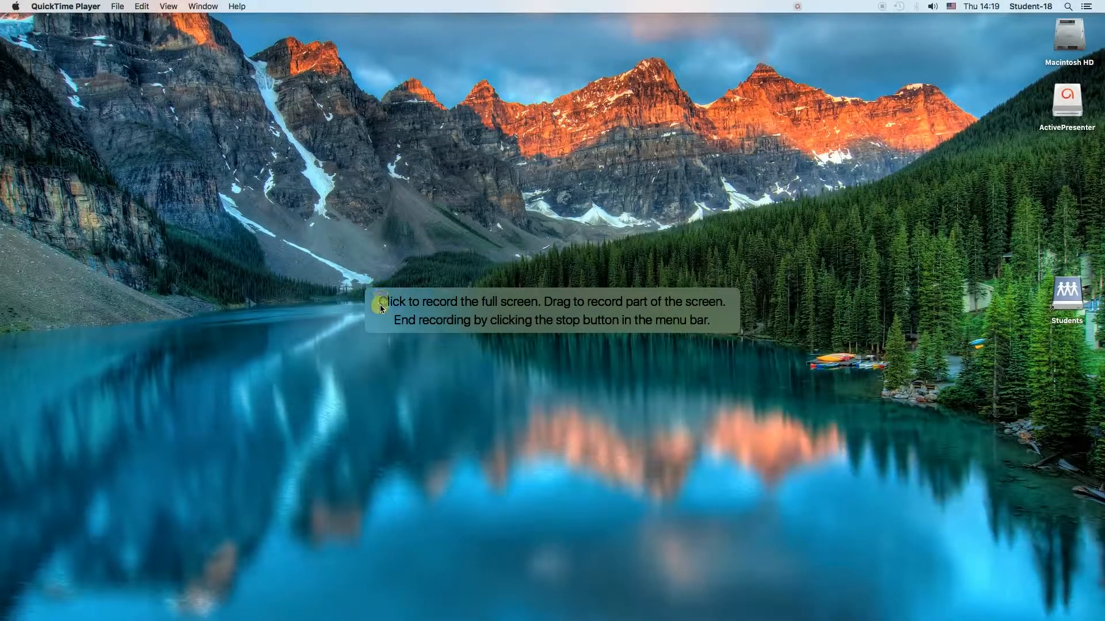
mouse_move(435, 297)
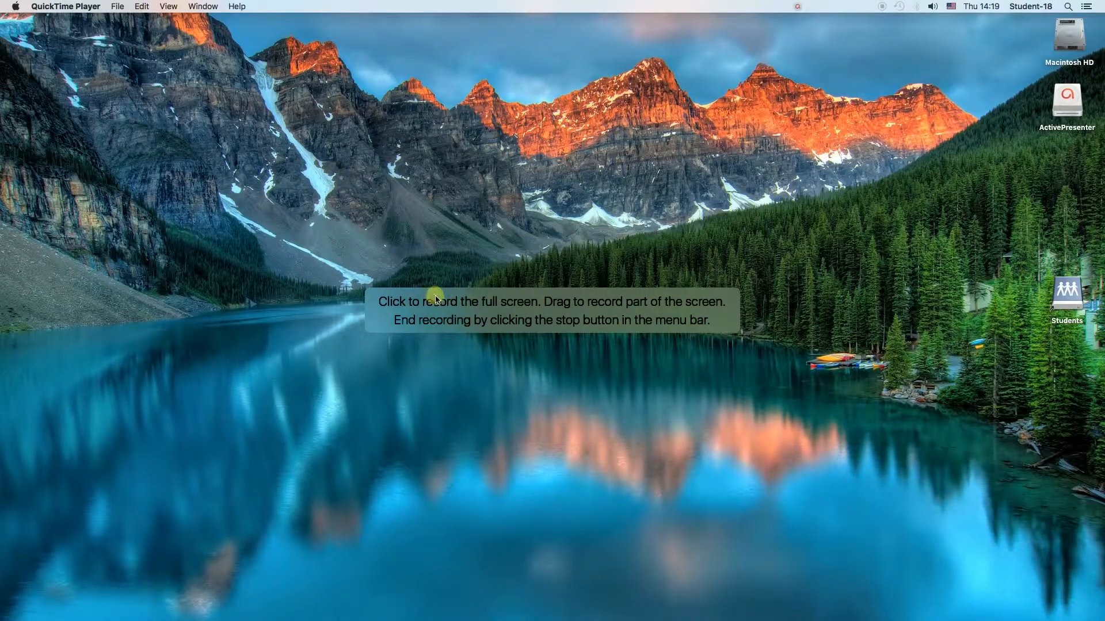
mouse_move(582, 307)
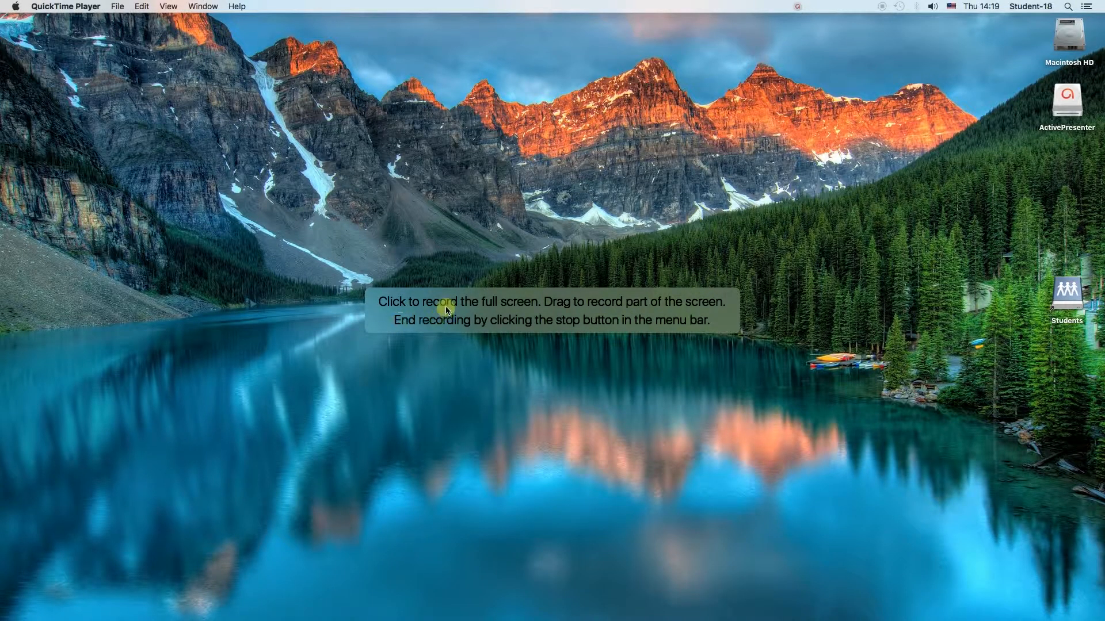
mouse_move(499, 315)
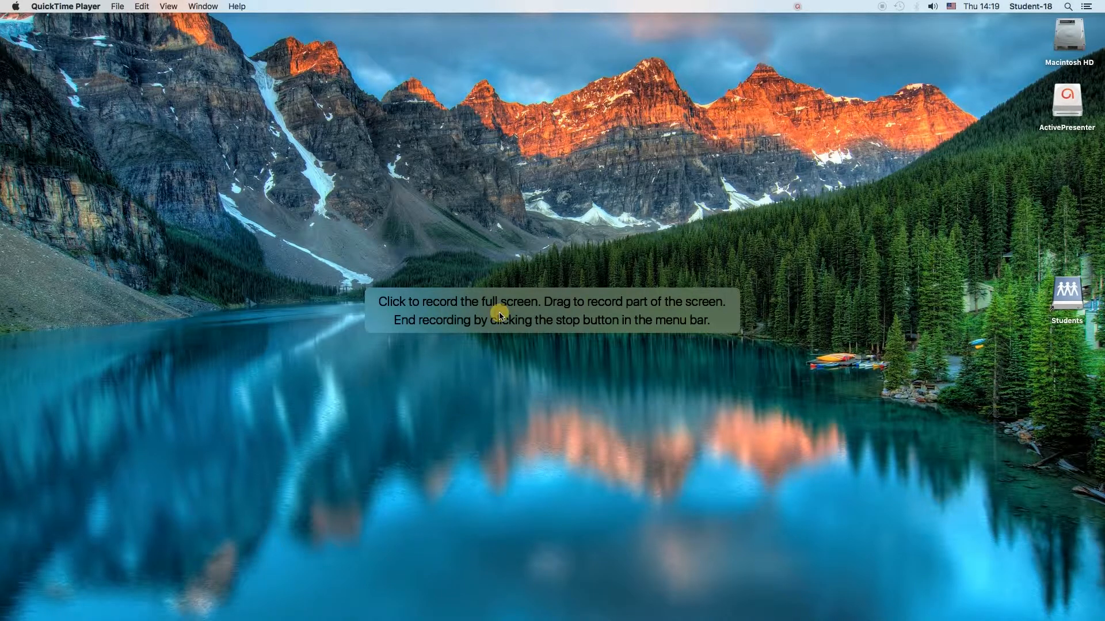
click(495, 311)
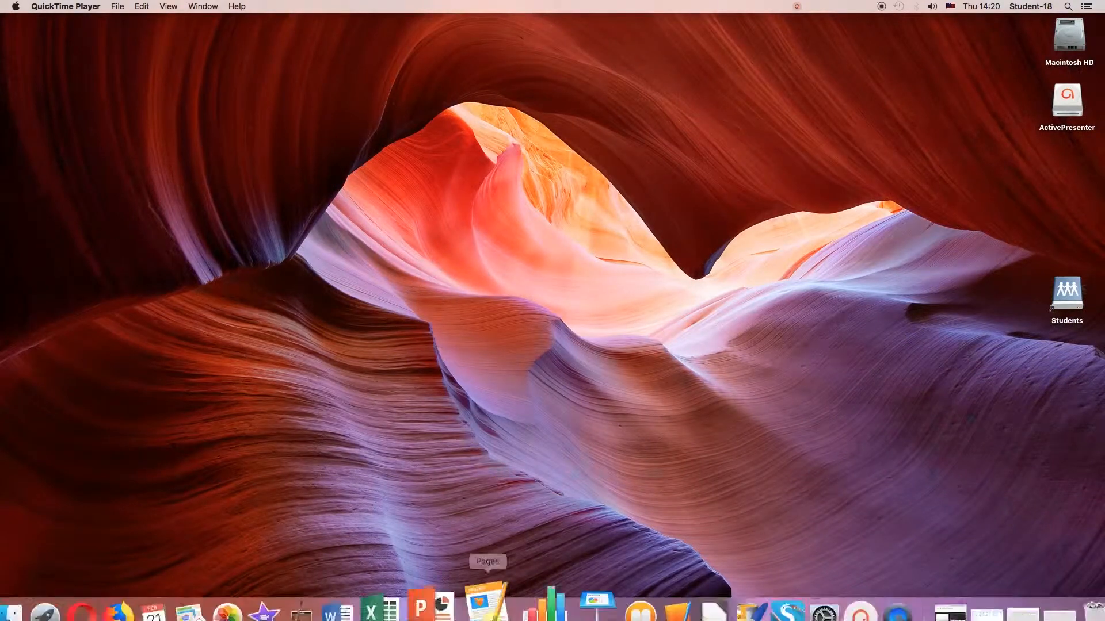
- Bring up Firefox and switch the Google results for 'google' to English
click(154, 596)
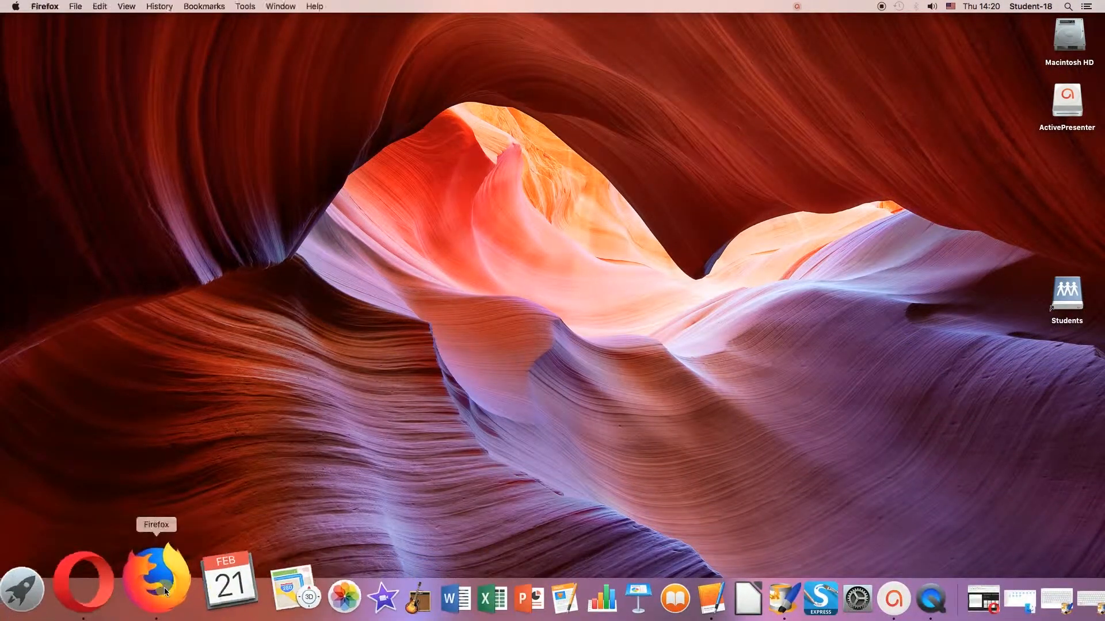
click(156, 579)
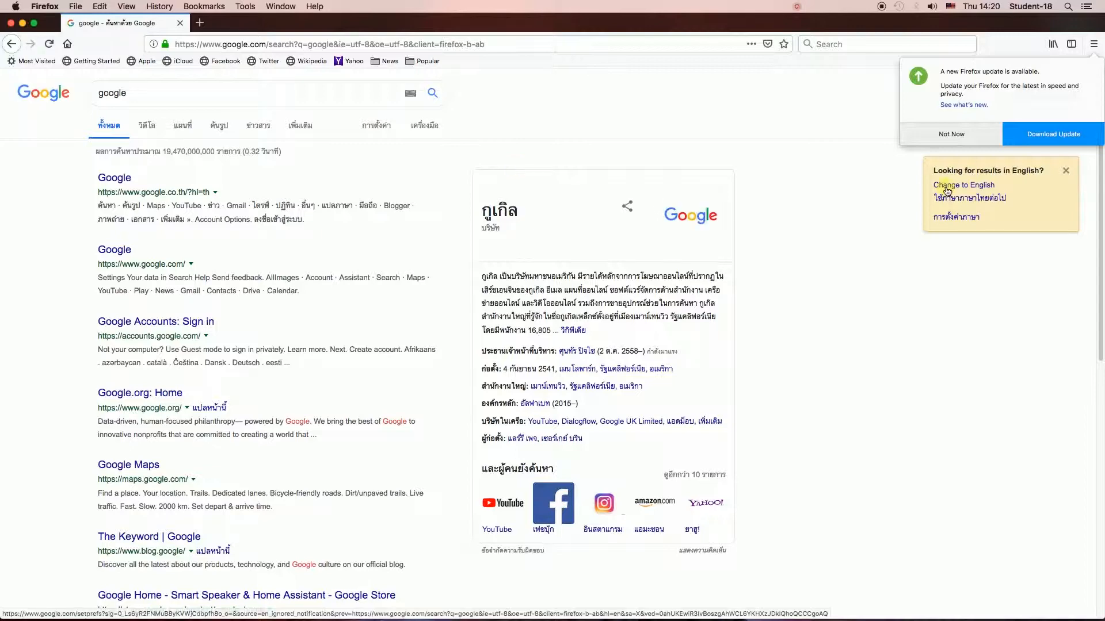
click(963, 184)
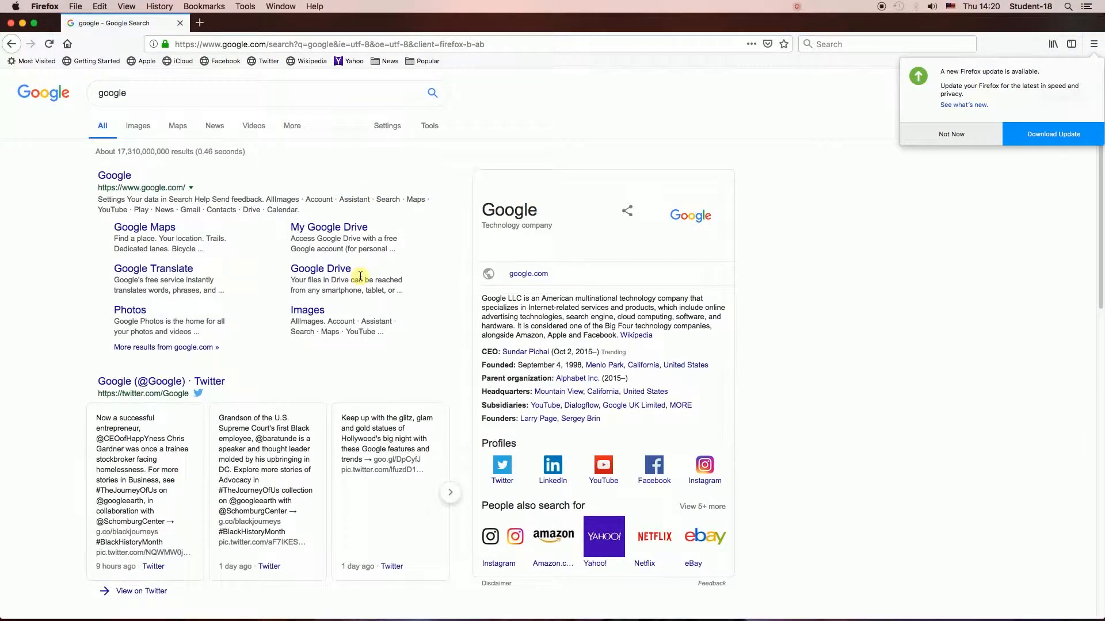
mouse_move(877, 22)
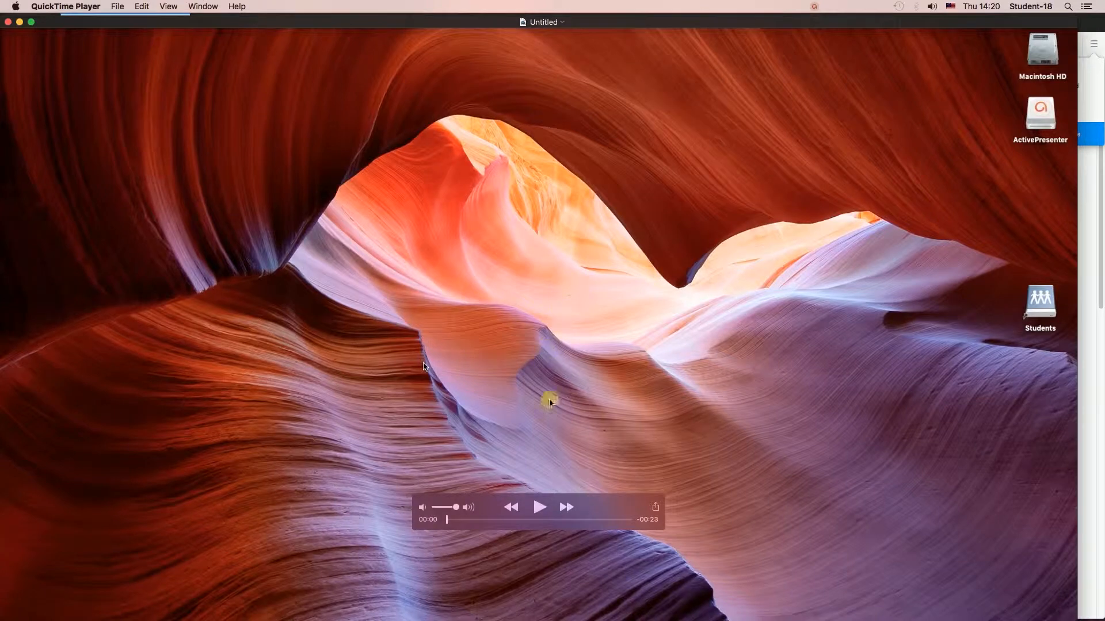
- Play the untitled 23-second recording to about nine seconds, then pause
click(540, 506)
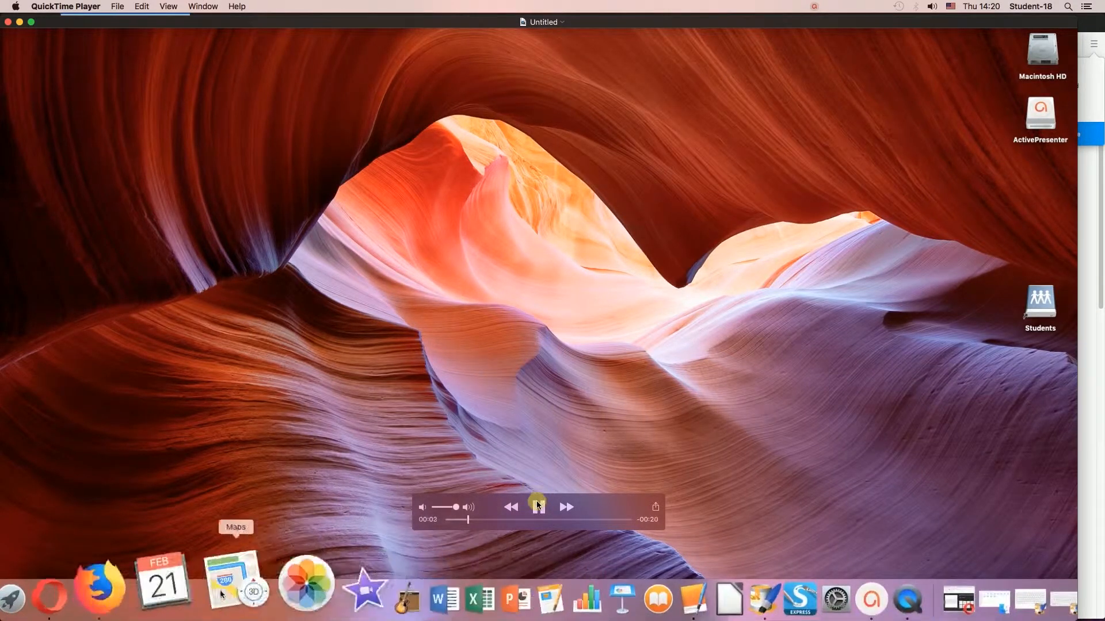
click(98, 583)
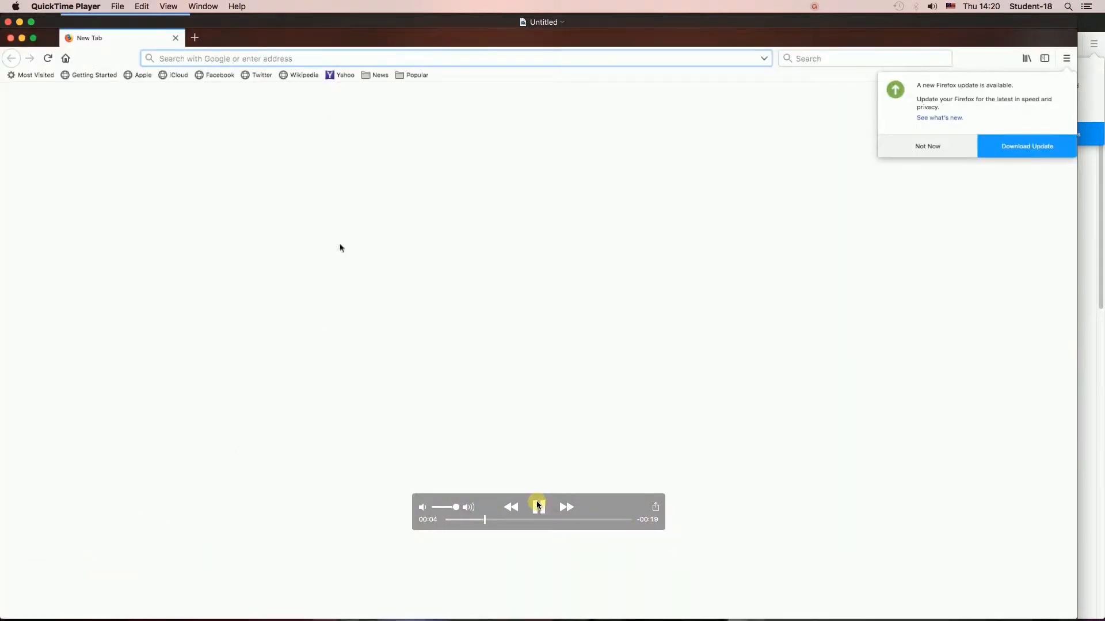
text(goog)
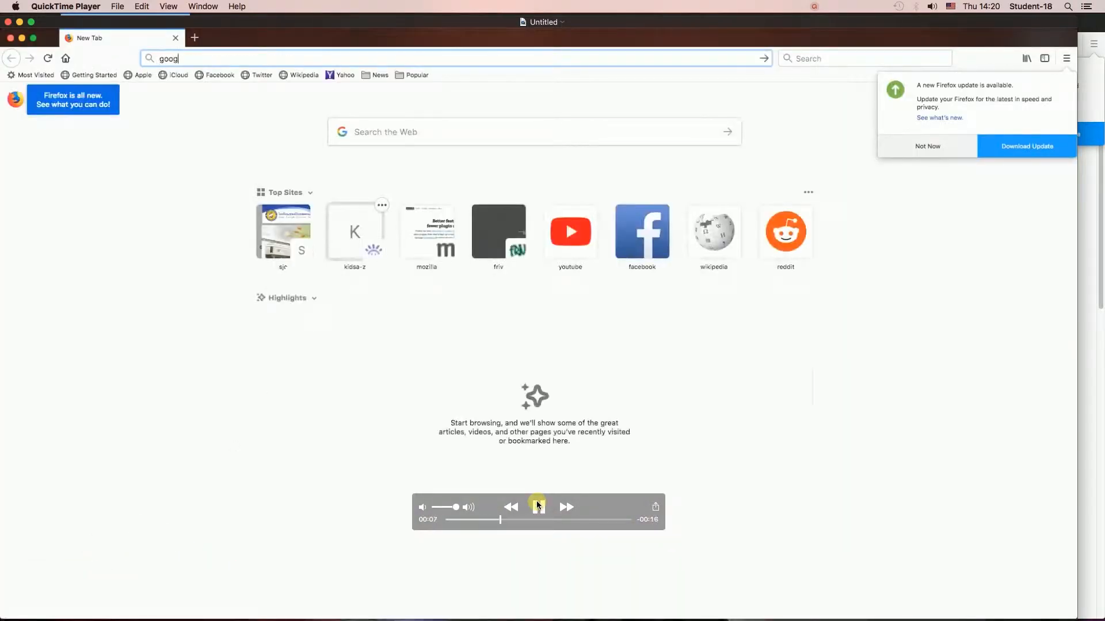
key(Return)
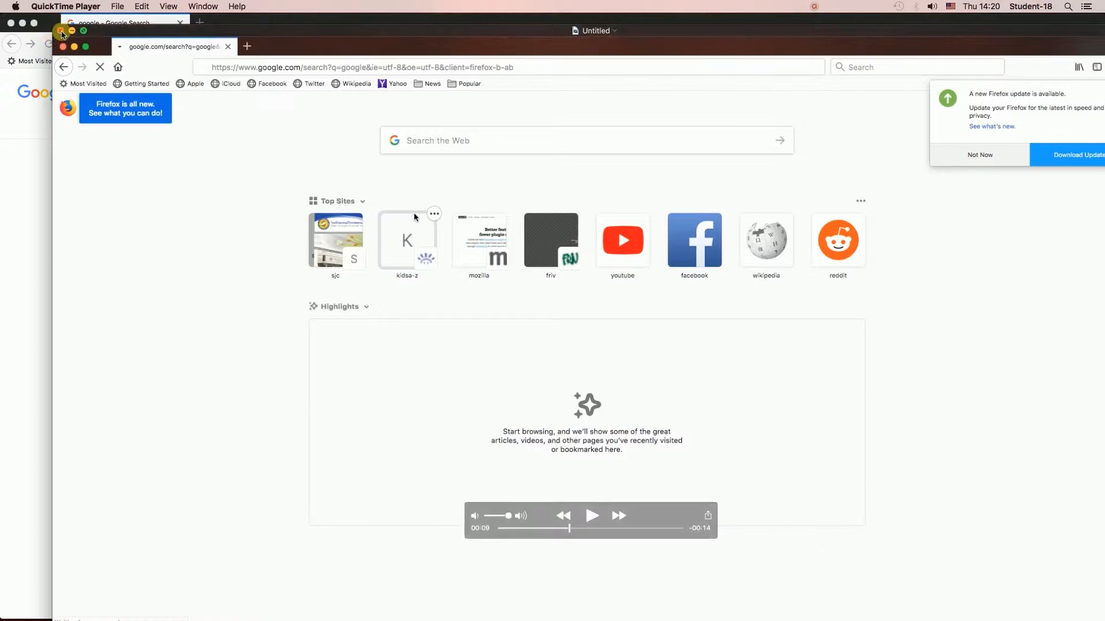
- Close the recording and save it as 'rec1' on the Desktop
click(62, 34)
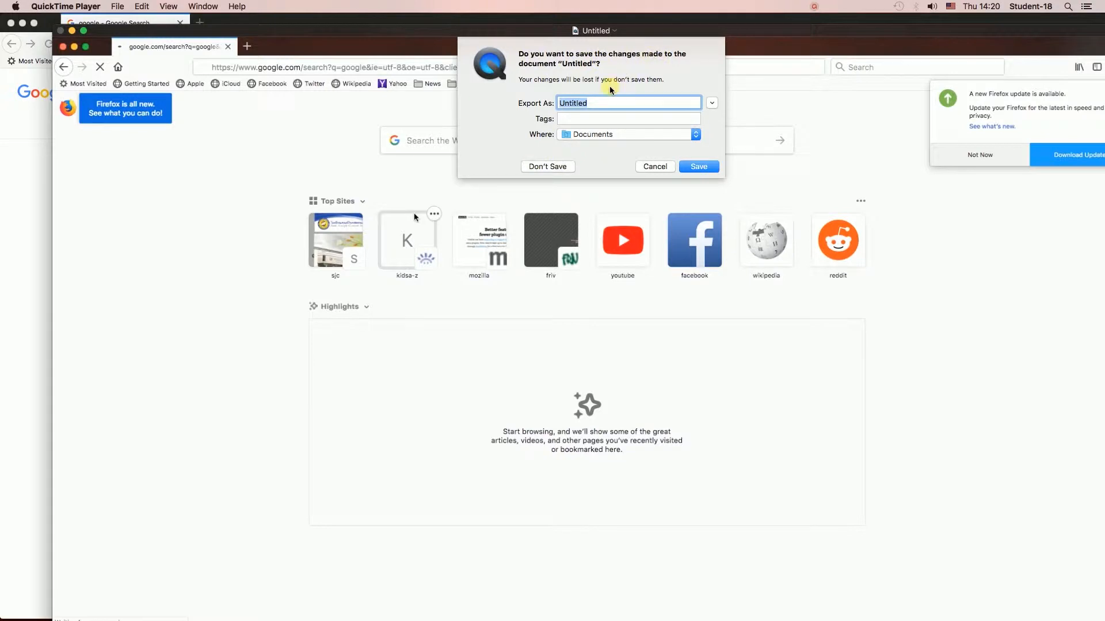
text(rec1)
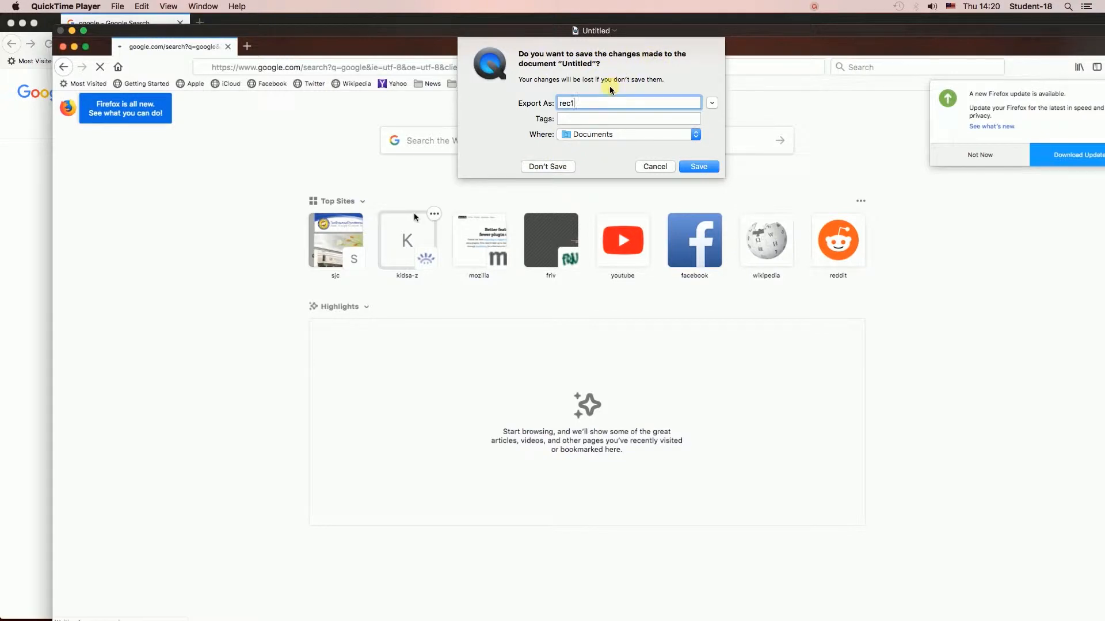
click(626, 134)
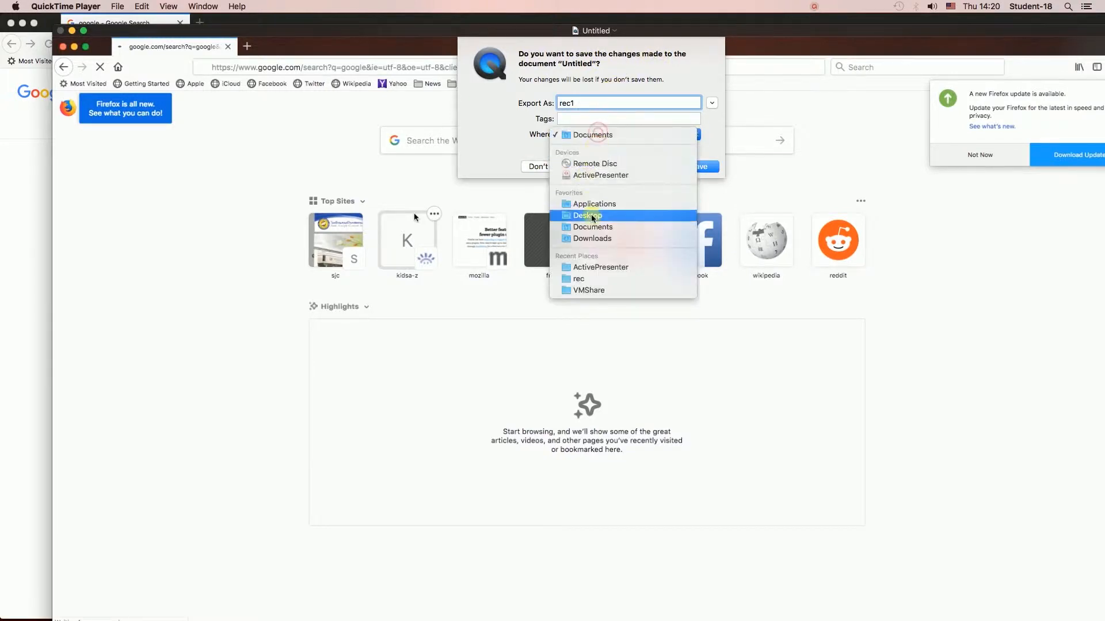
click(586, 216)
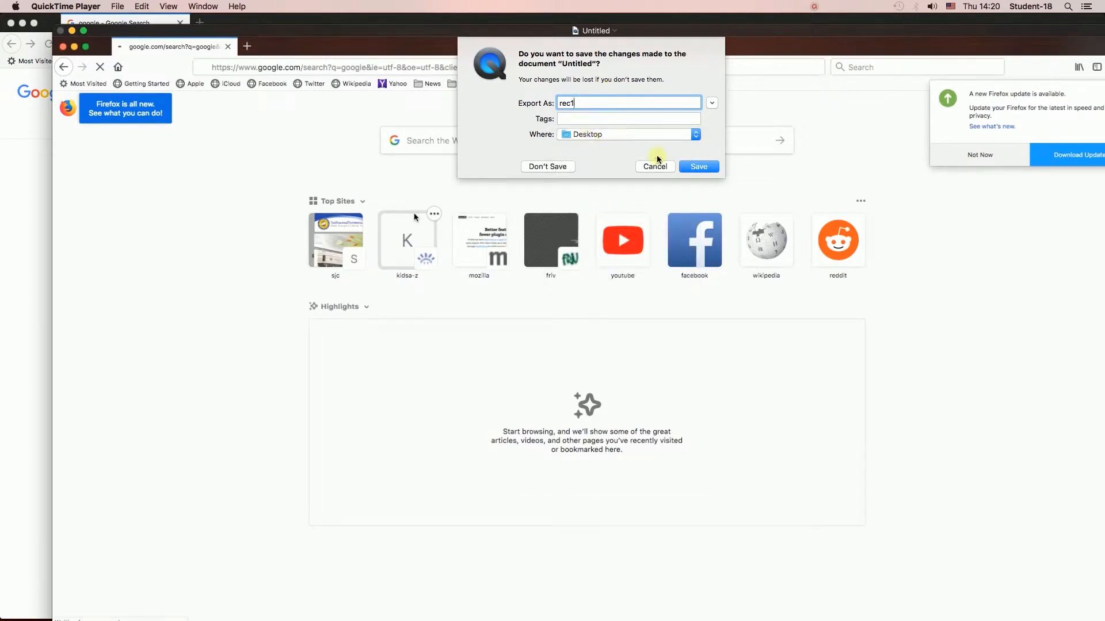
click(698, 166)
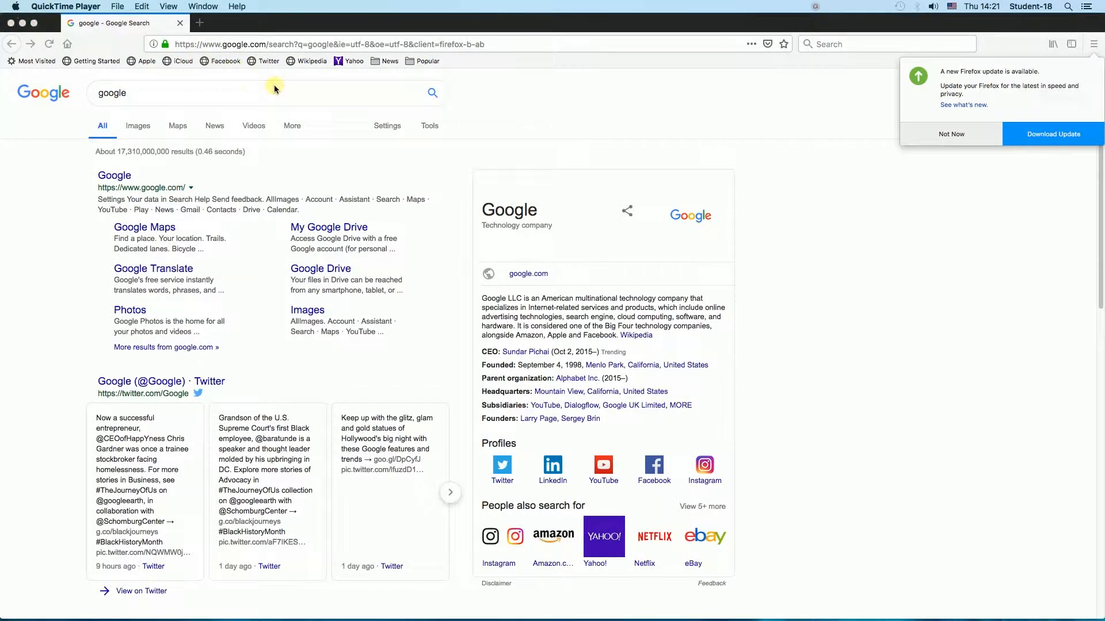
mouse_move(401, 111)
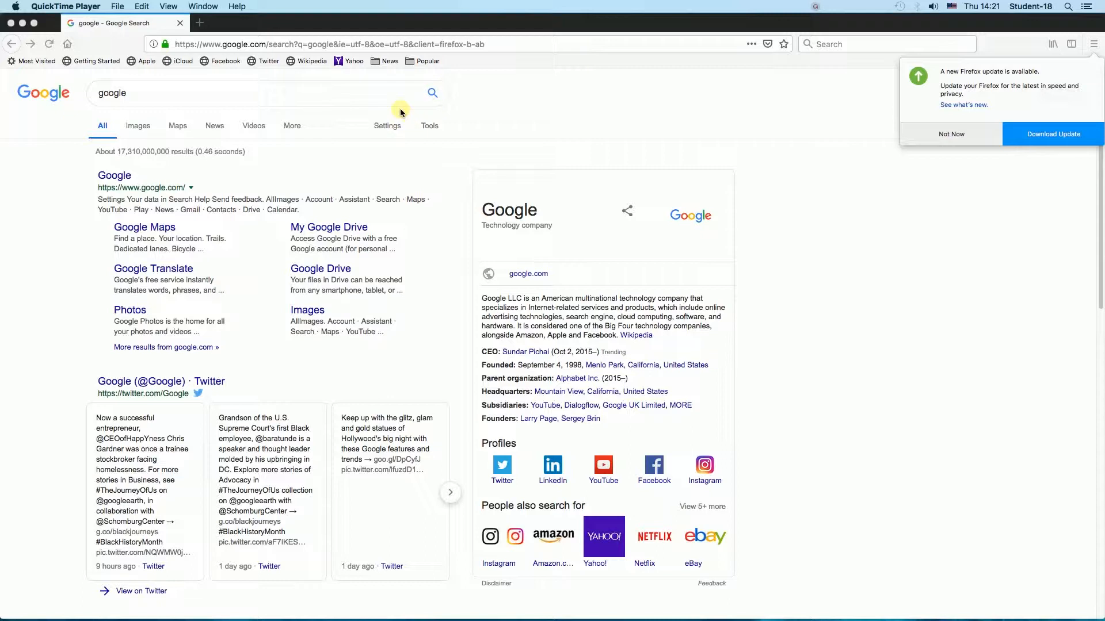
- Start a second screen recording using the Built-in Microphone and press Record
click(117, 6)
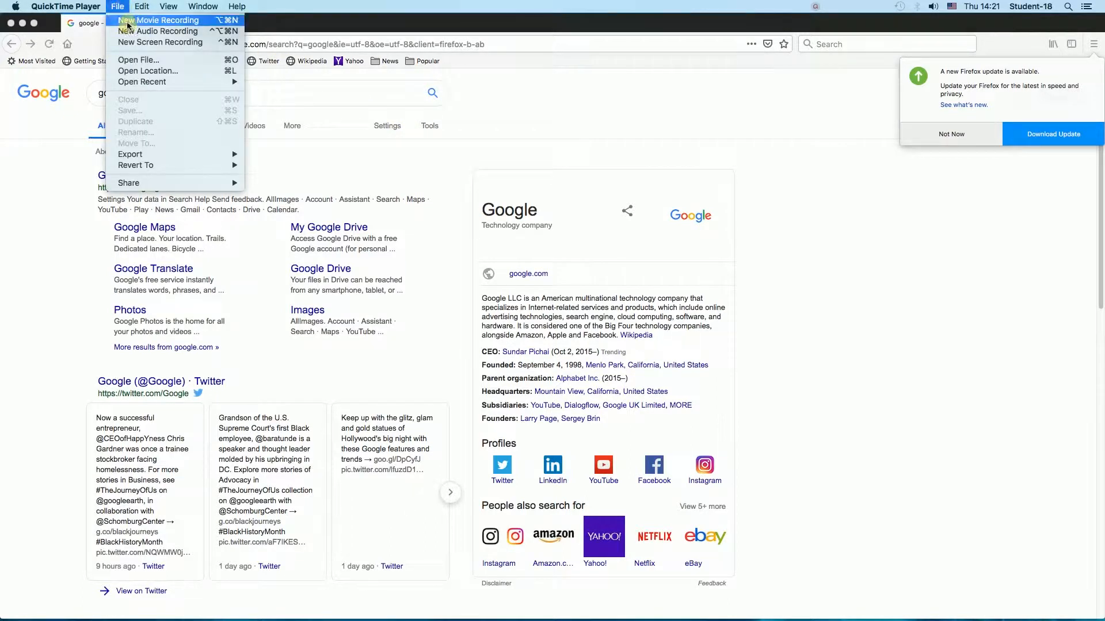
mouse_move(160, 42)
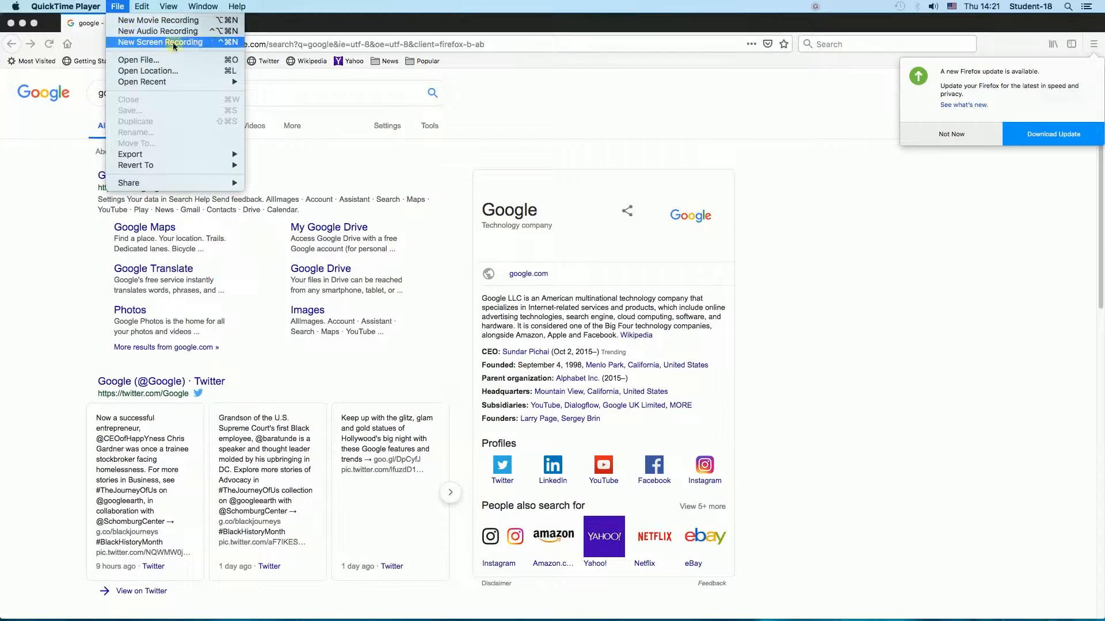
click(160, 42)
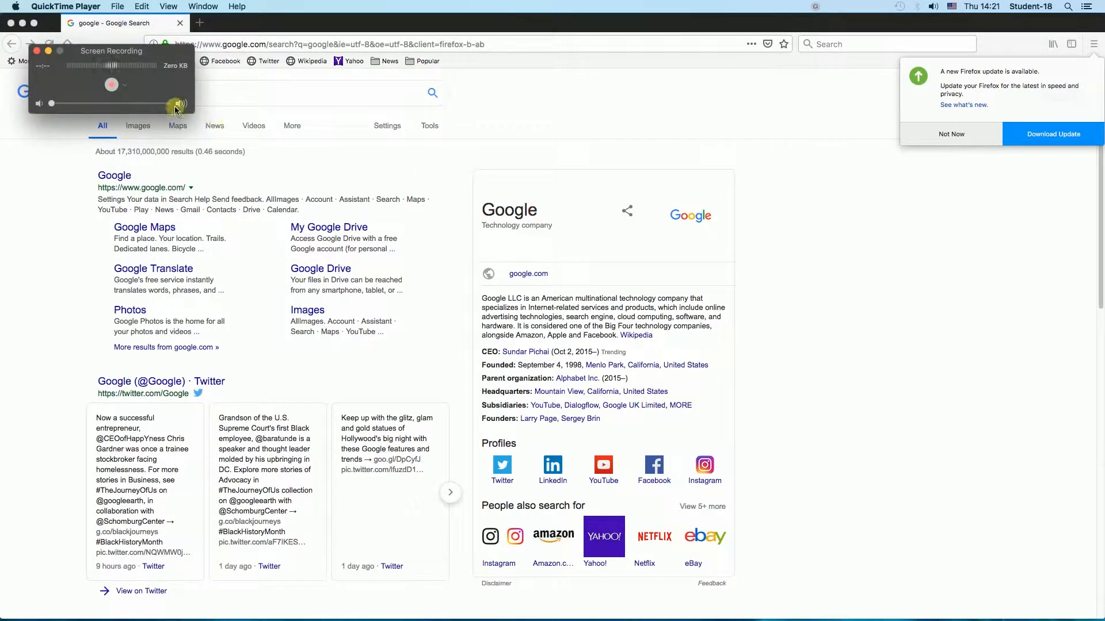
click(125, 84)
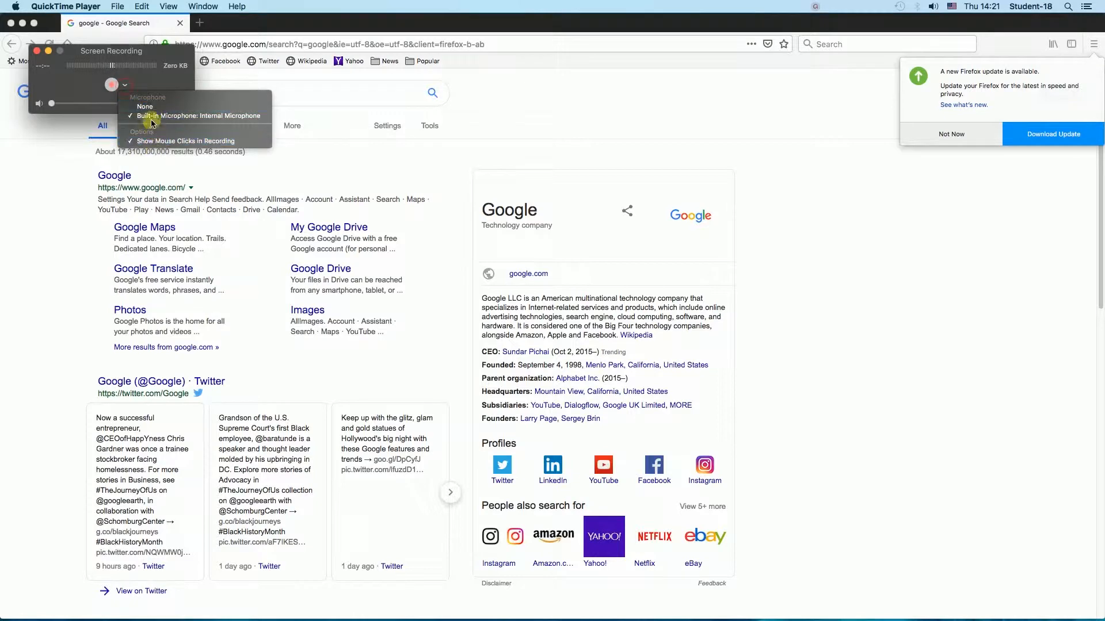
click(125, 85)
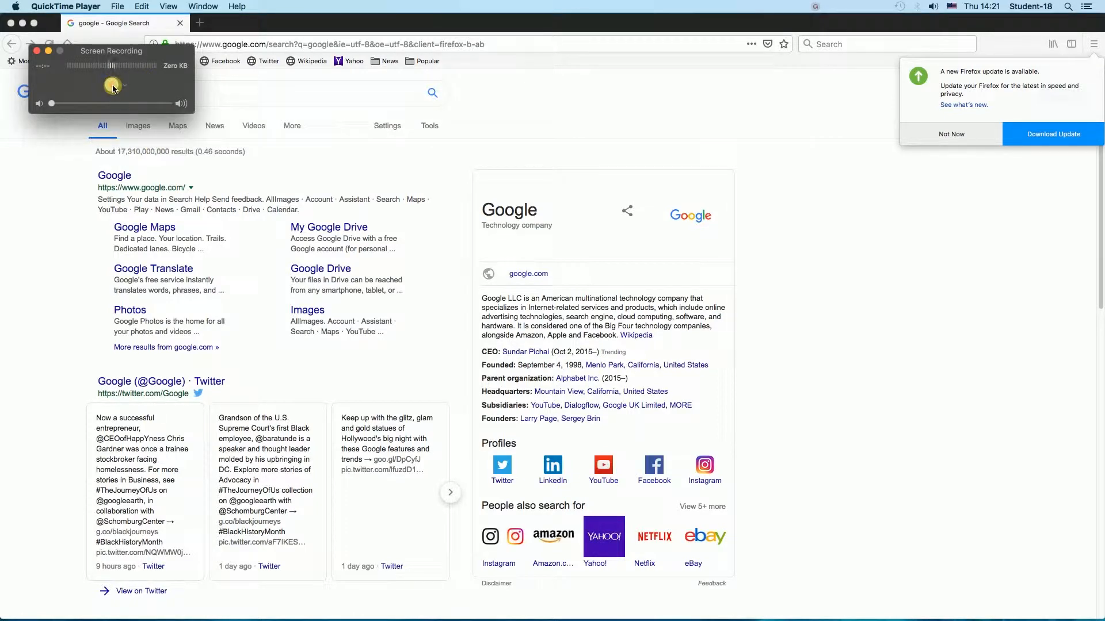
click(112, 87)
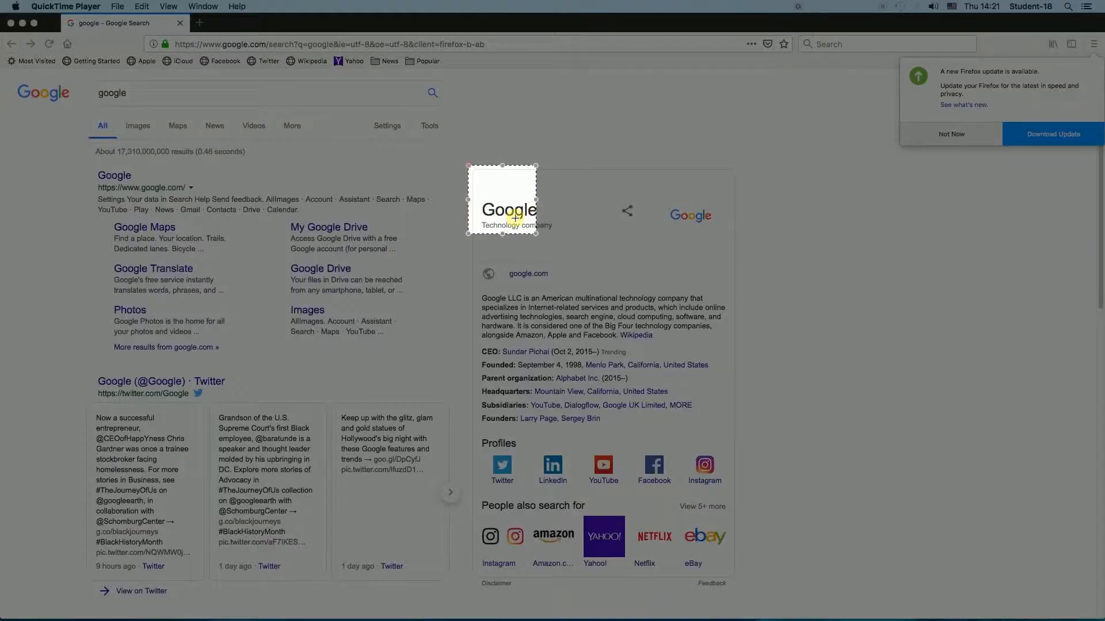
- Drag the capture rectangle around the Google knowledge panel
drag(533, 239, 741, 580)
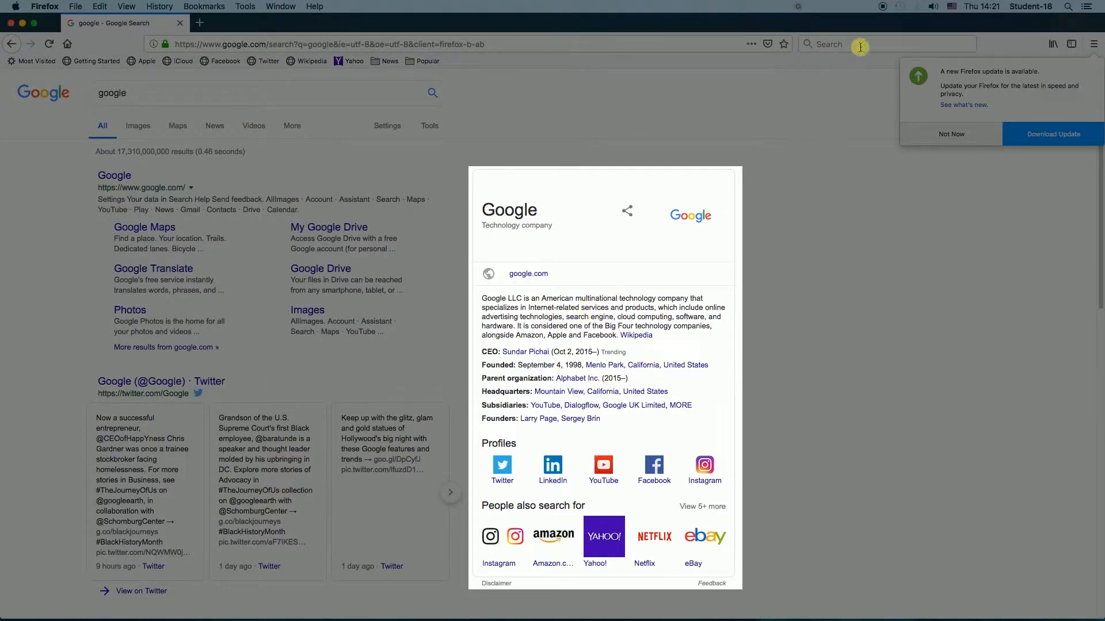
mouse_move(881, 8)
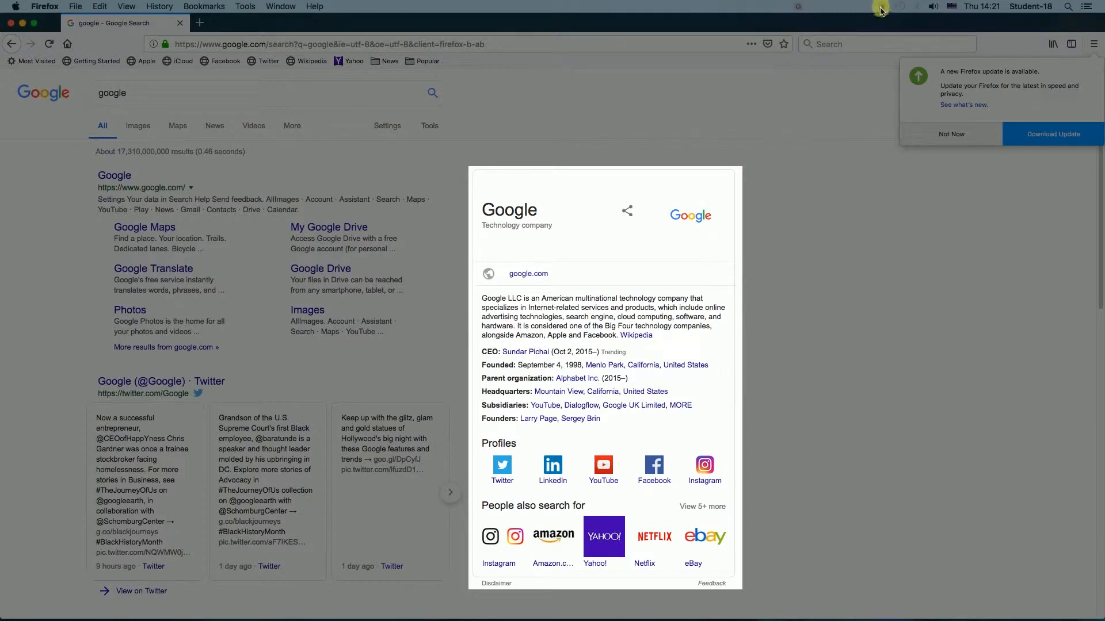
mouse_move(881, 7)
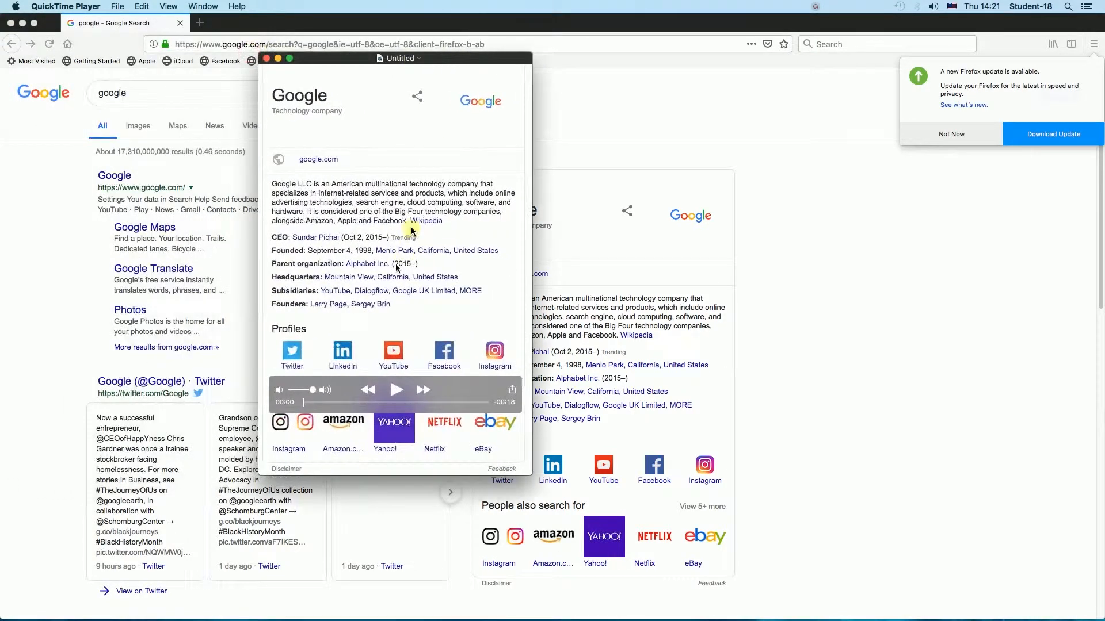
mouse_move(282, 440)
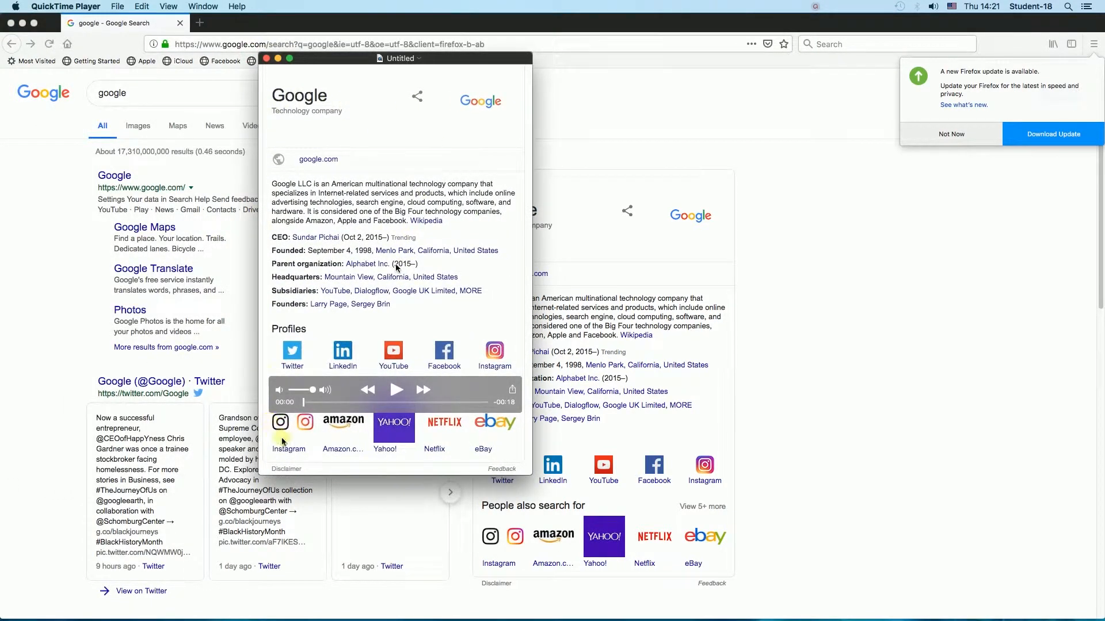
- Review the area recording, save it as 'rec2', then select rec1 and rec2 on the Desktop
click(395, 390)
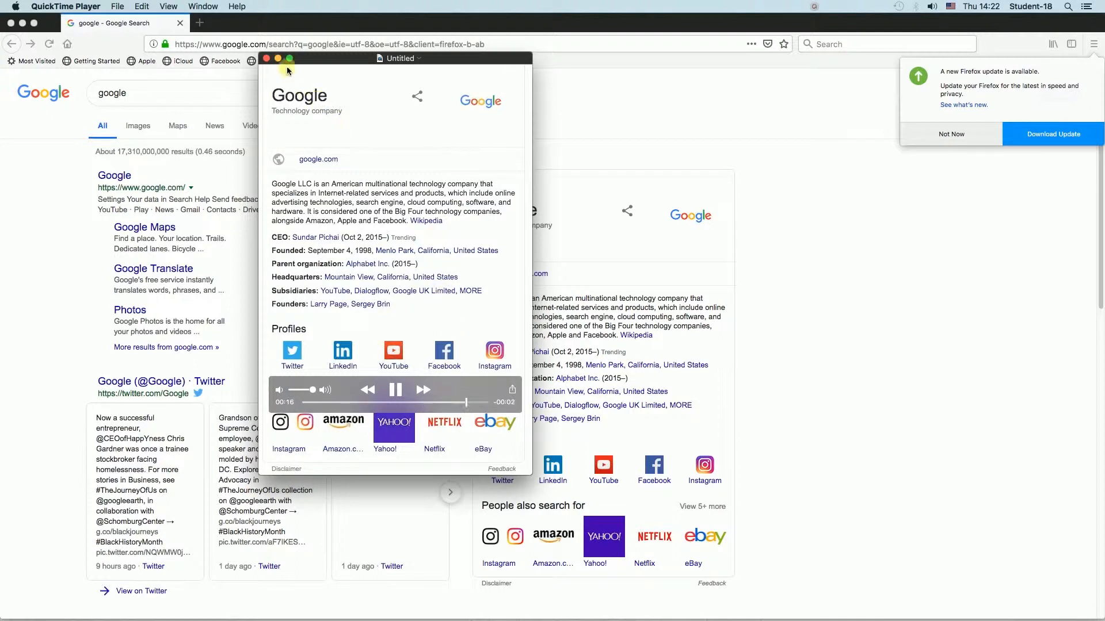
click(395, 389)
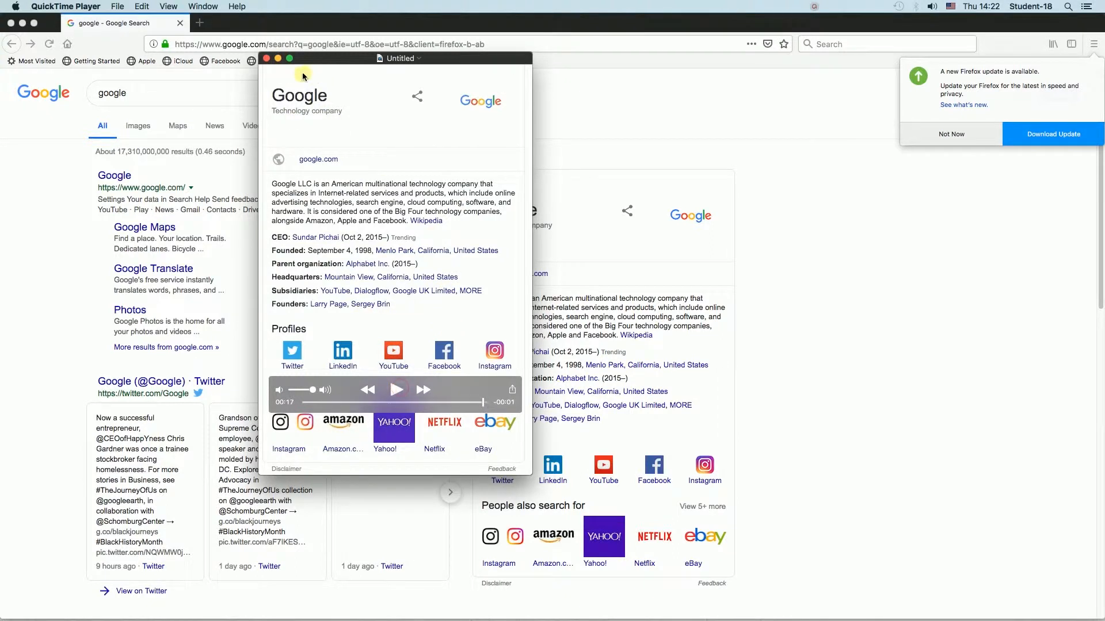
click(266, 59)
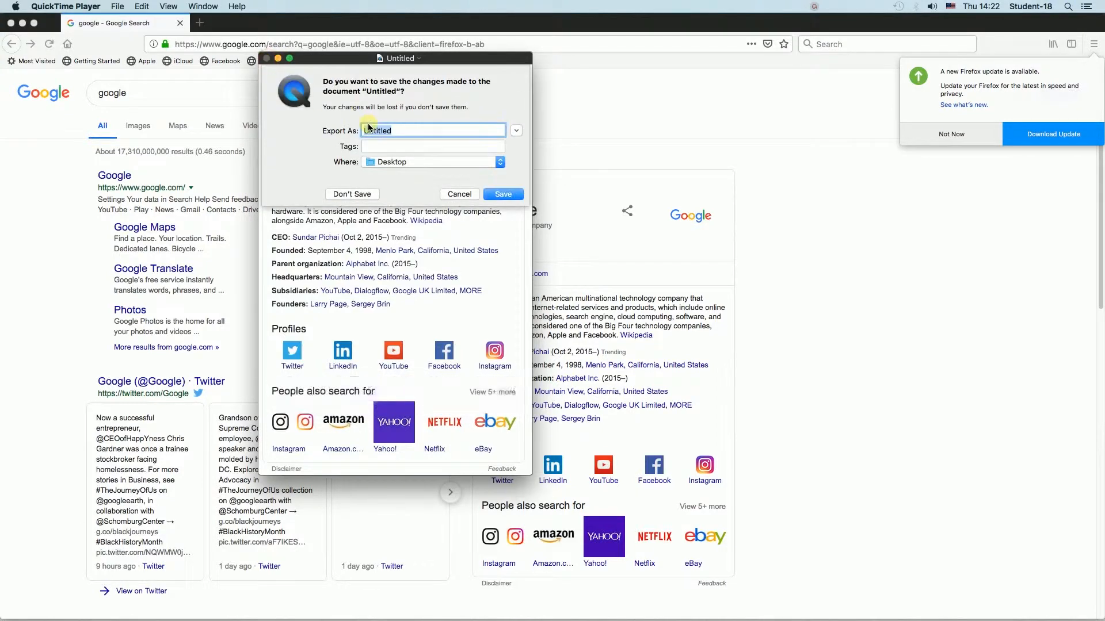
text(rec2)
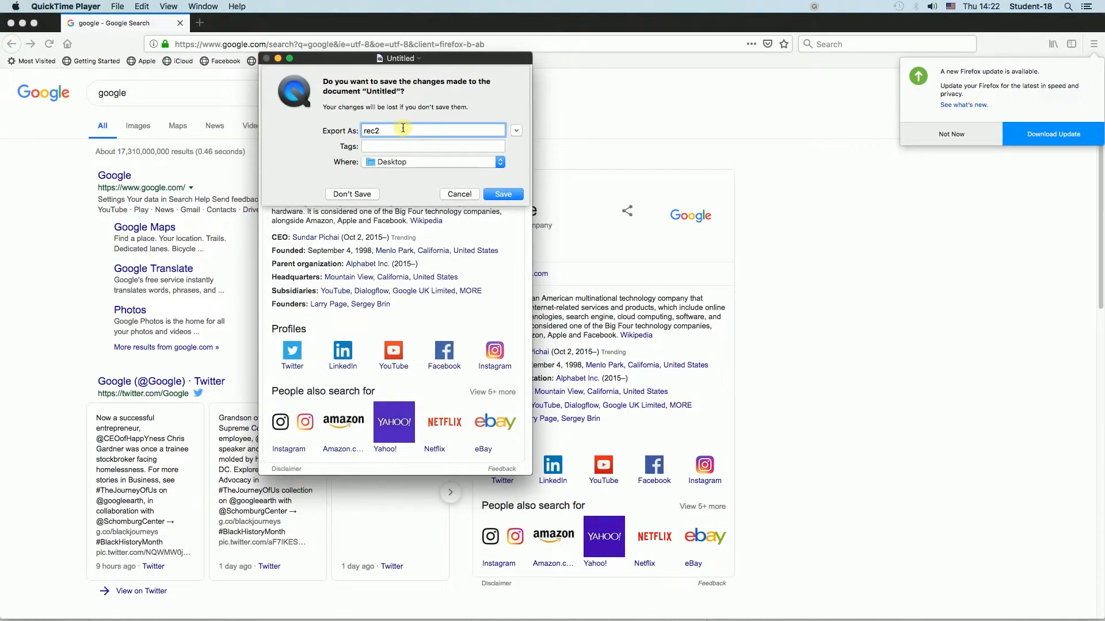
click(352, 194)
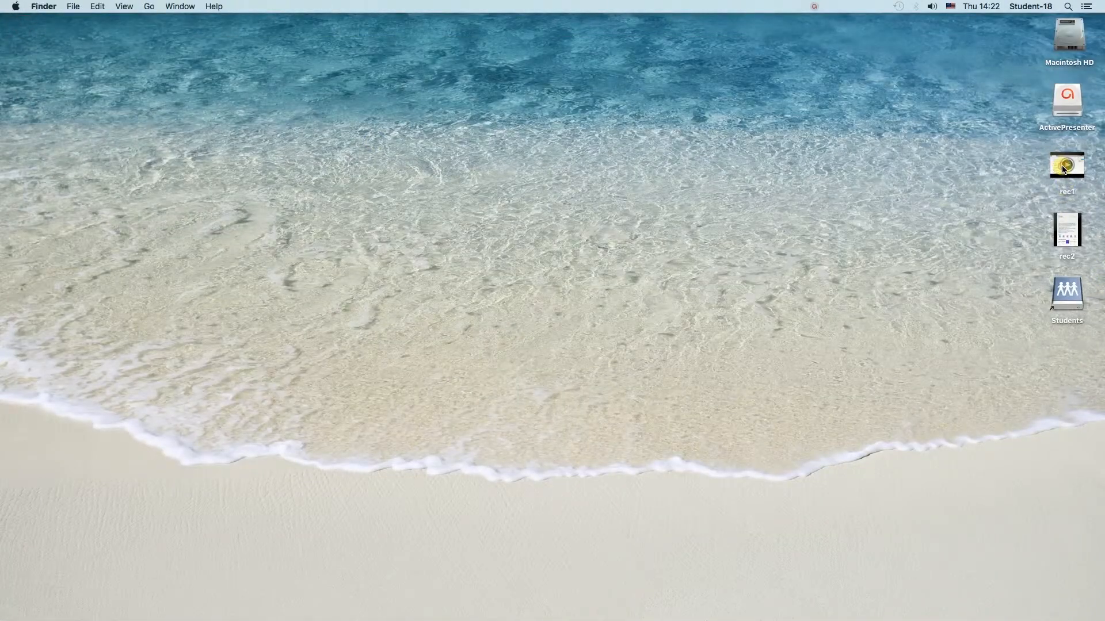
click(1066, 165)
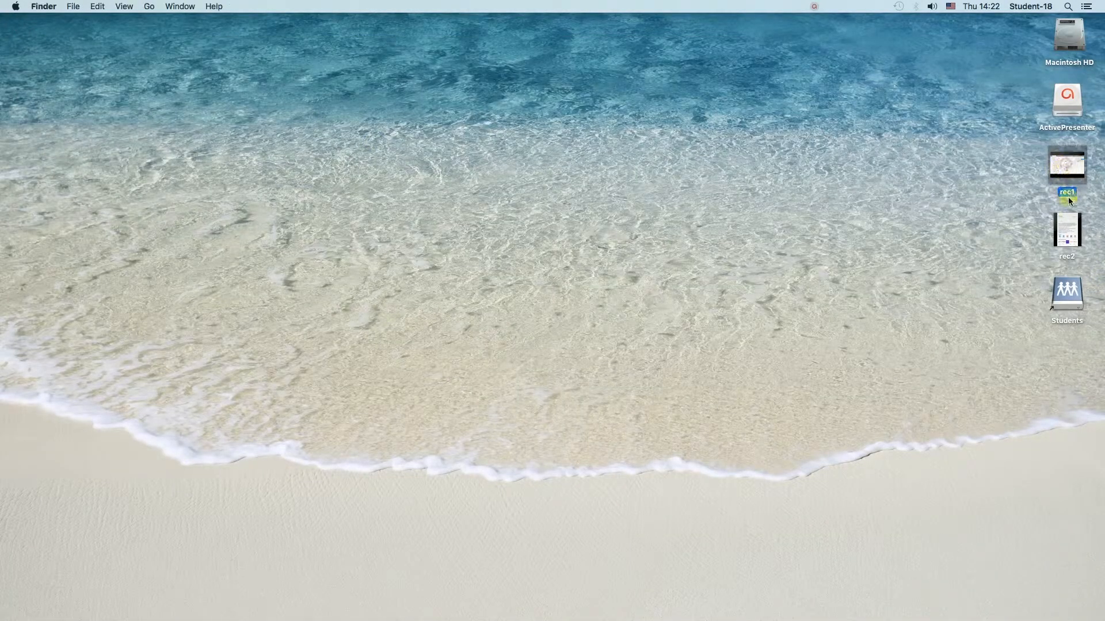
click(1066, 229)
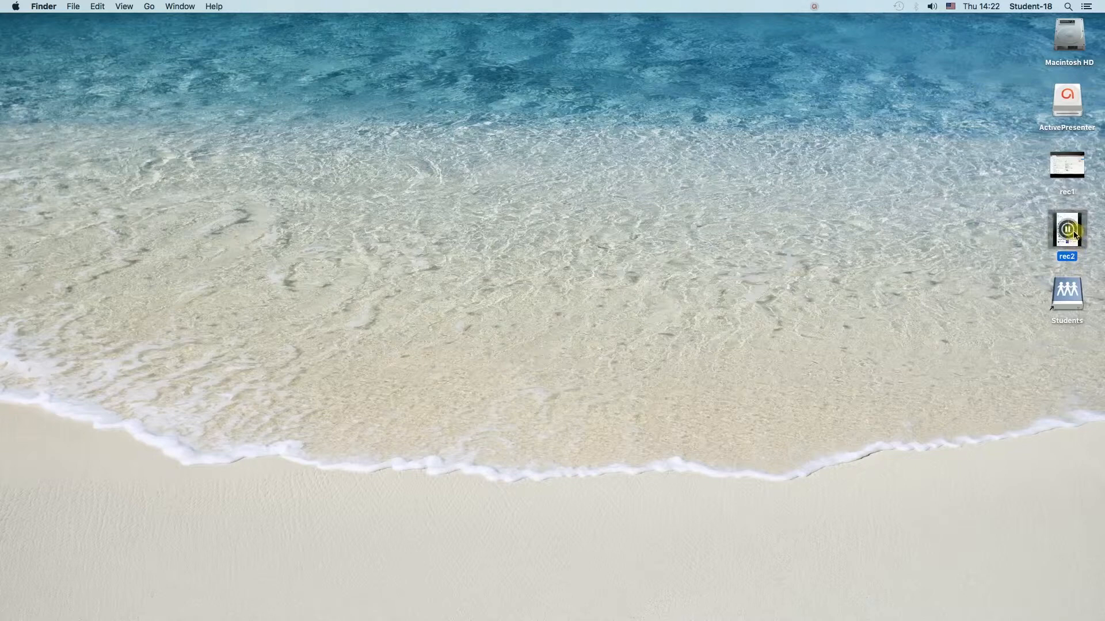